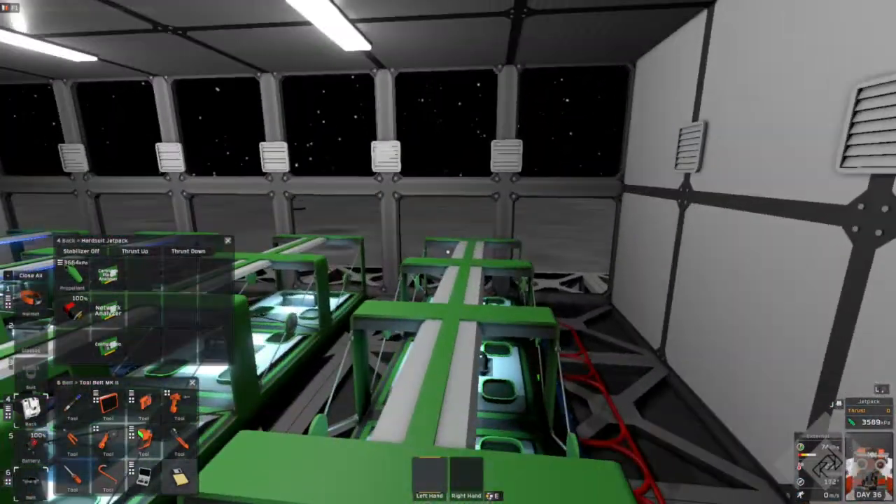
mouse_move(448, 252)
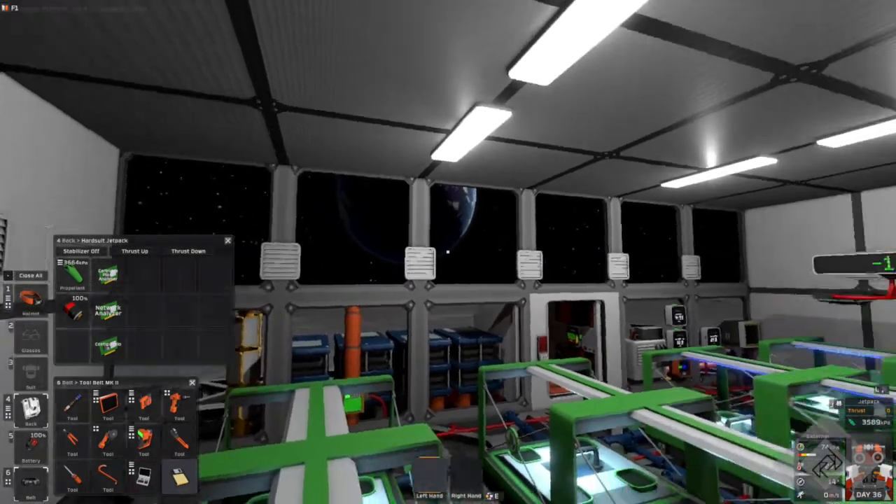
mouse_move(448, 252)
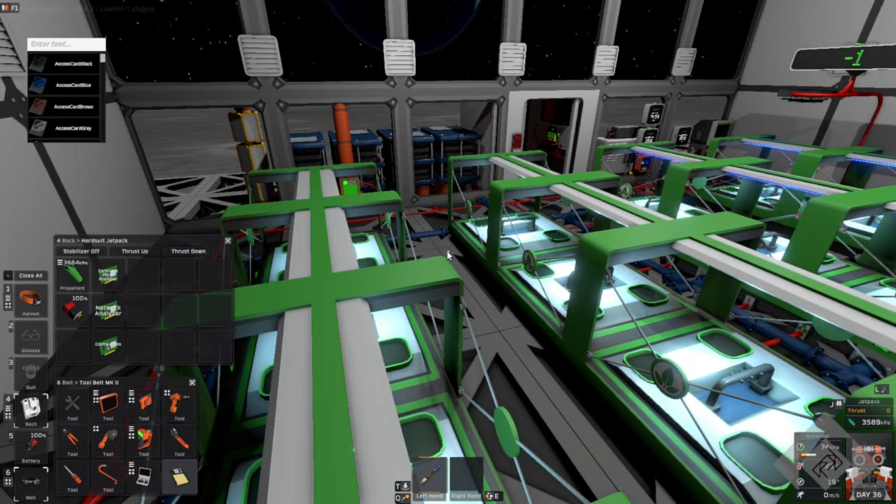
Filter the item search list with the partial name 'at'
text(at)
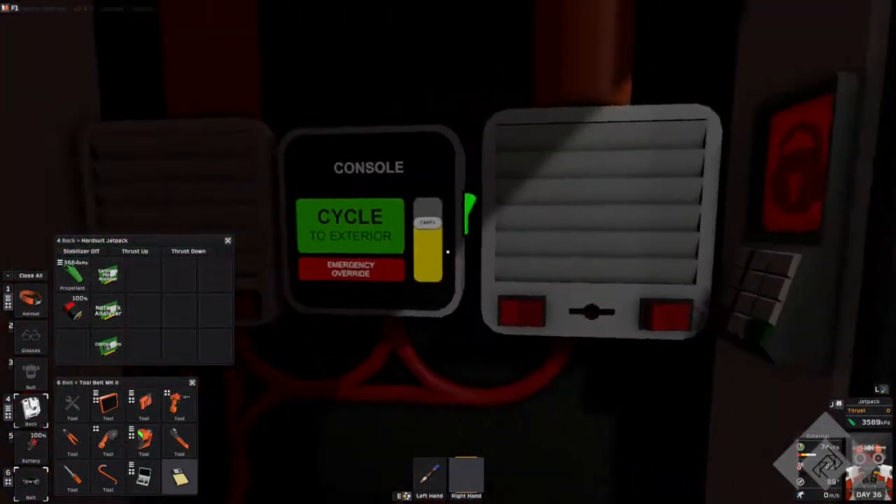
Cycle the airlock to the exterior and head outside
click(349, 226)
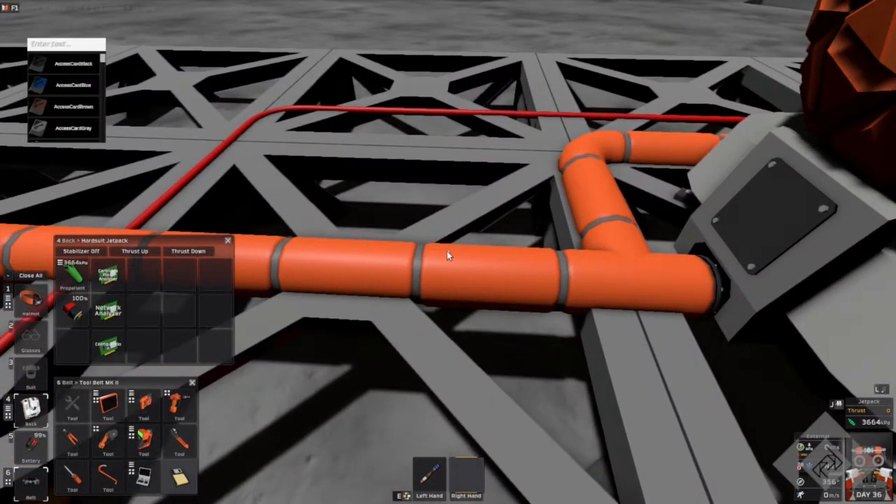
Filter the item list with the partial name 'carb' beside the orange pipework
text(carb)
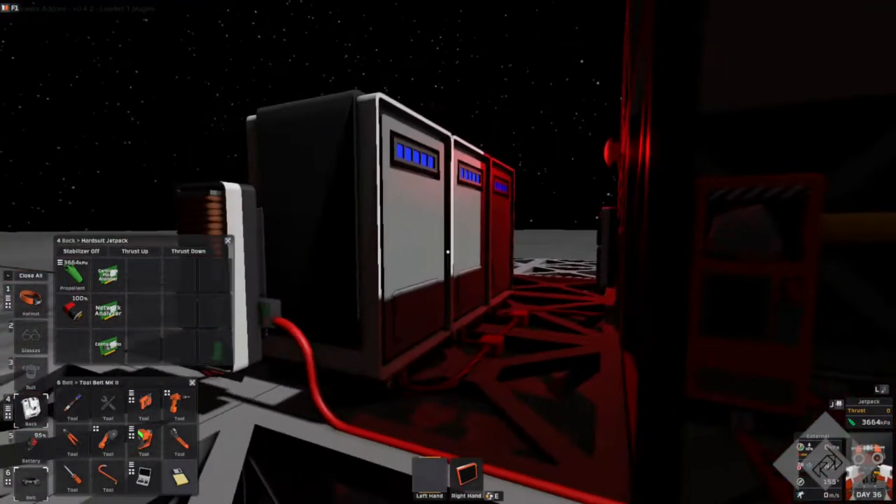
mouse_move(449, 252)
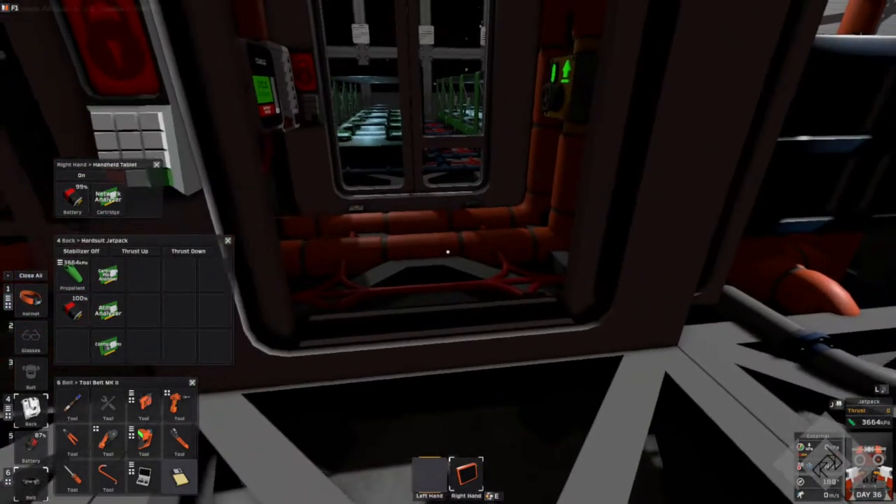
mouse_move(448, 252)
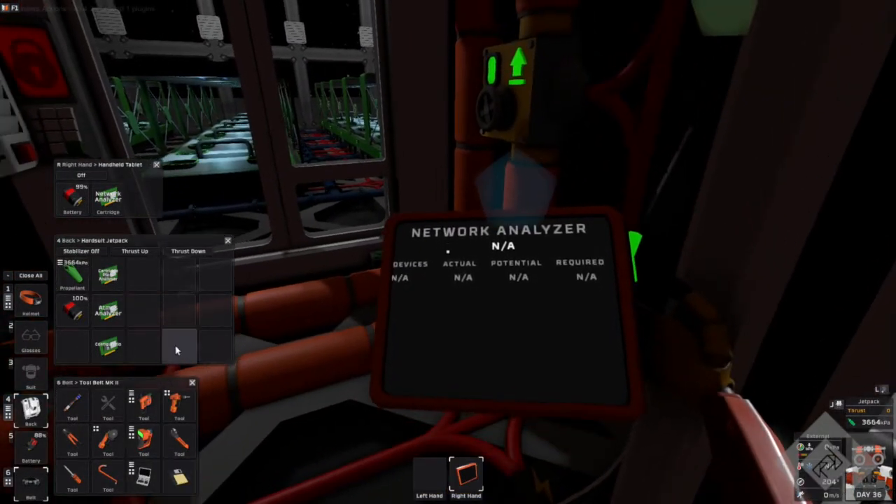
mouse_move(110, 198)
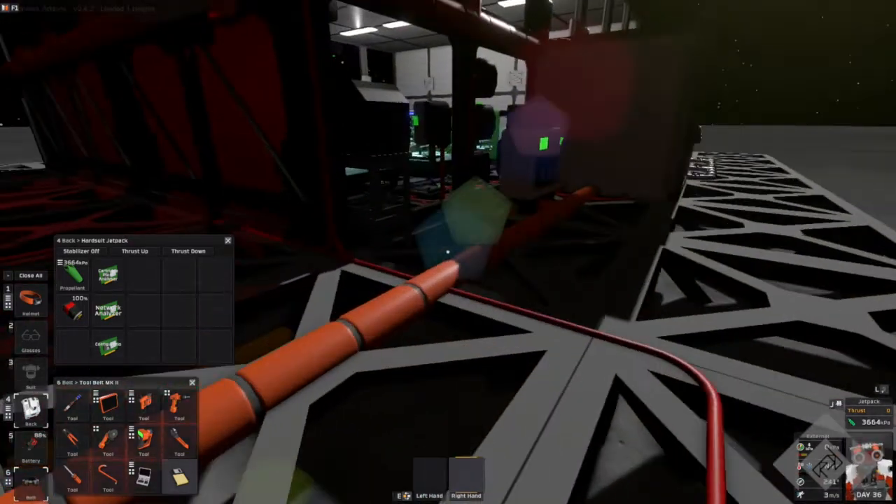
mouse_move(448, 252)
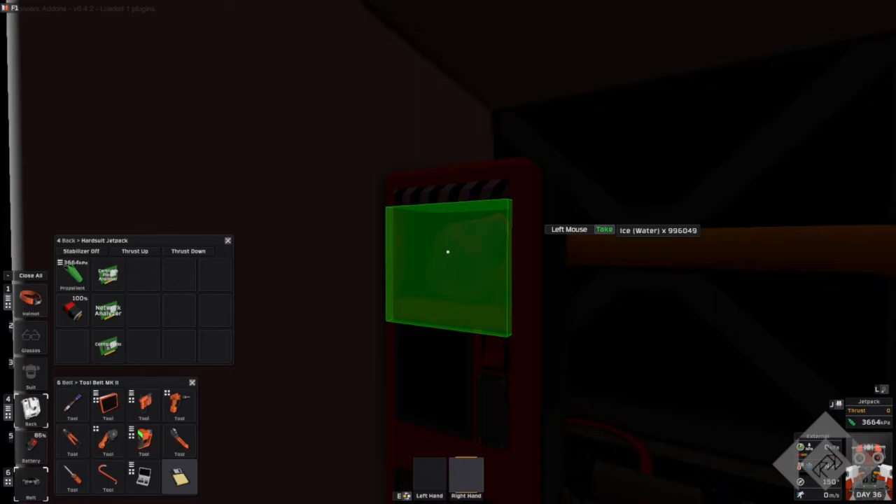
click(448, 266)
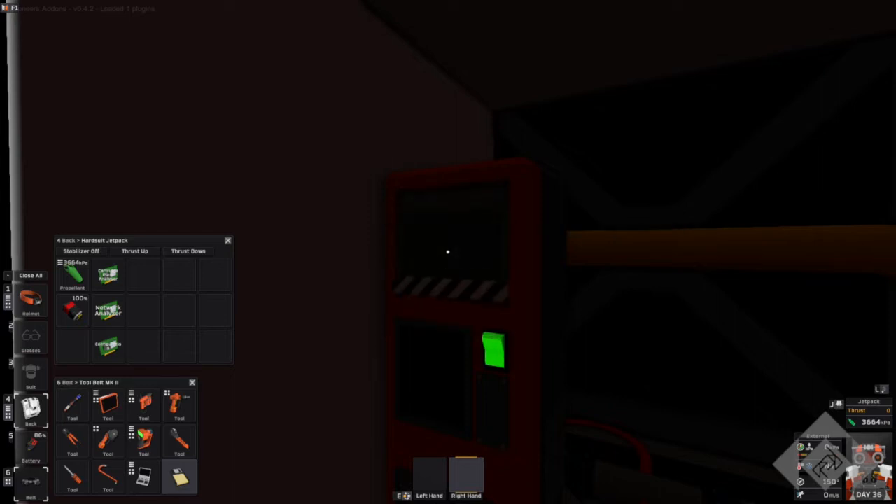
mouse_move(448, 266)
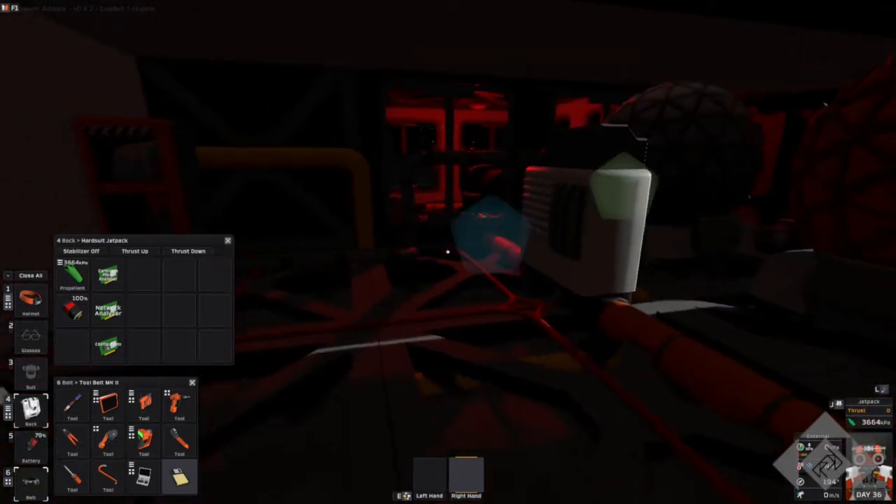
mouse_move(345, 329)
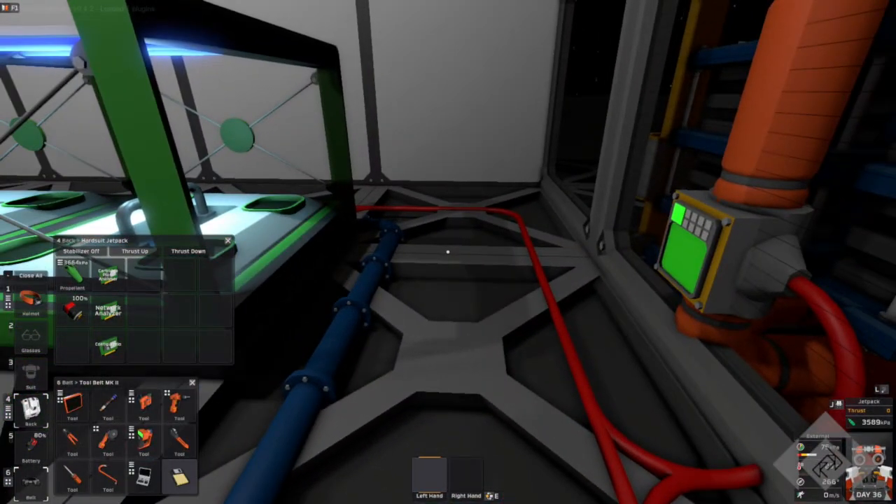
text(pot)
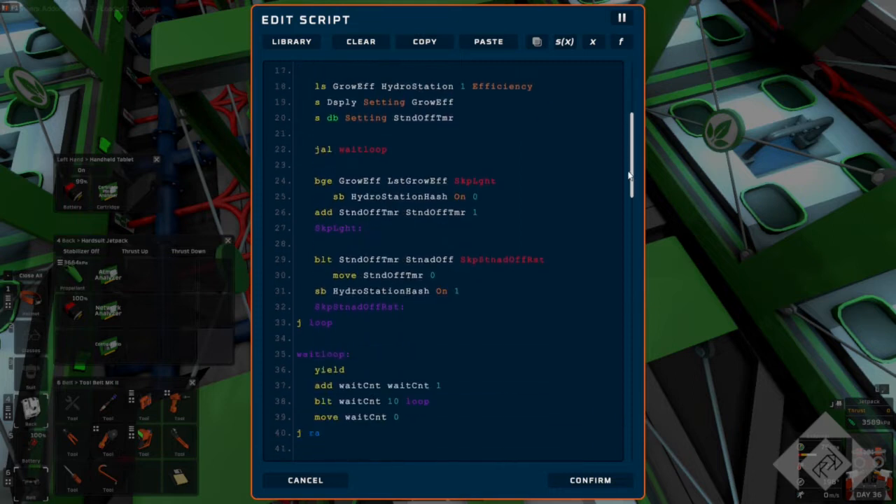
Scroll the hydroponics IC script to its wait loop and select a line to inspect
scroll(down, 3)
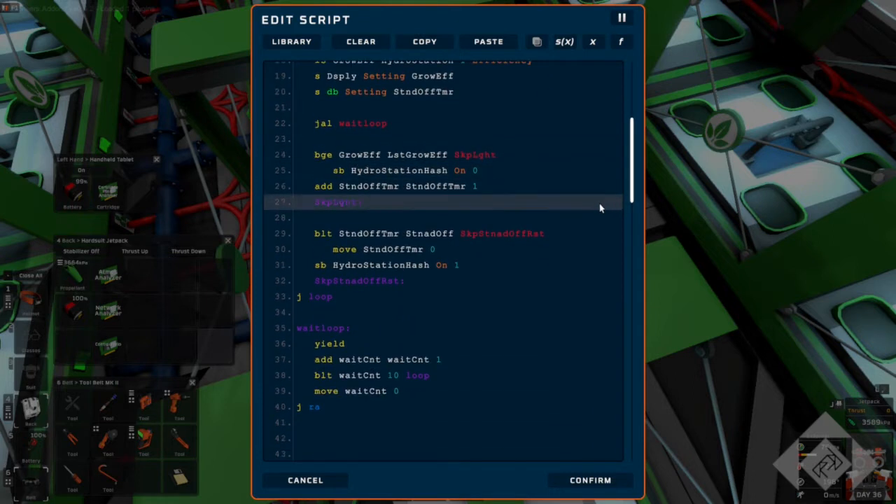
click(389, 375)
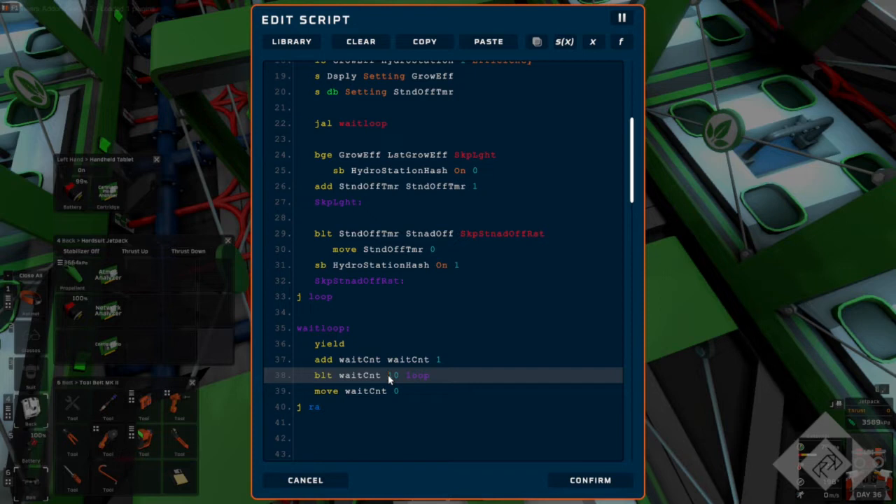
mouse_move(445, 381)
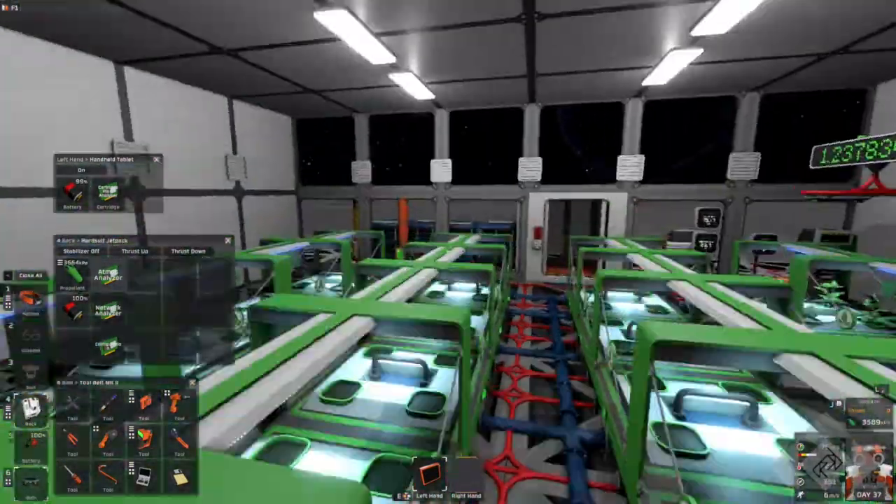
mouse_move(448, 252)
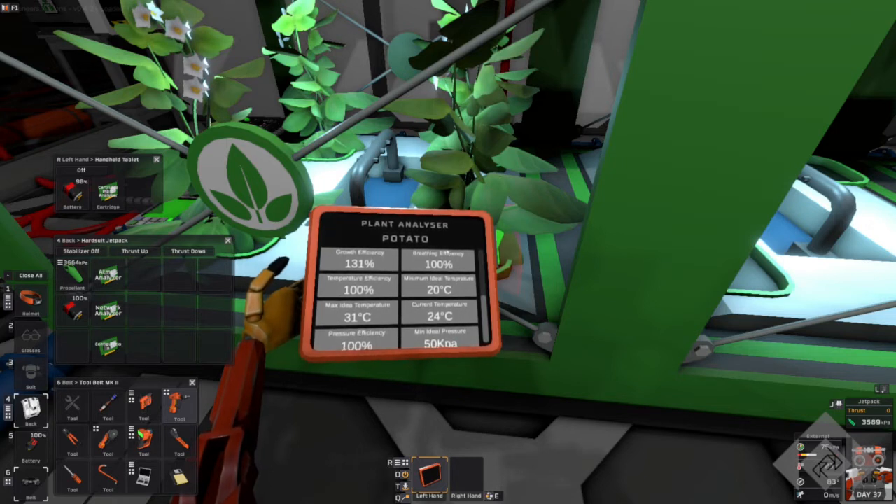
Scroll the Plant Analyser reading showing 131% growth efficiency and 24°C
scroll(down, 3)
text(p)
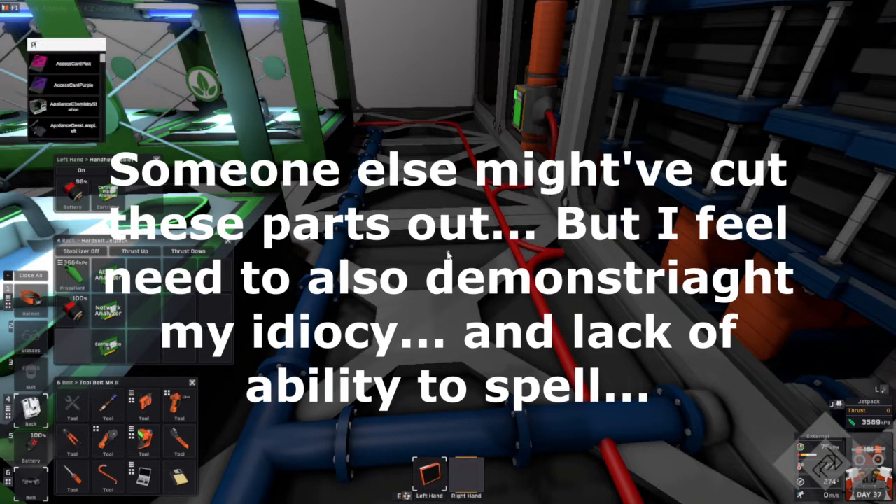
Search the item spawn list for potato items
text(otat)
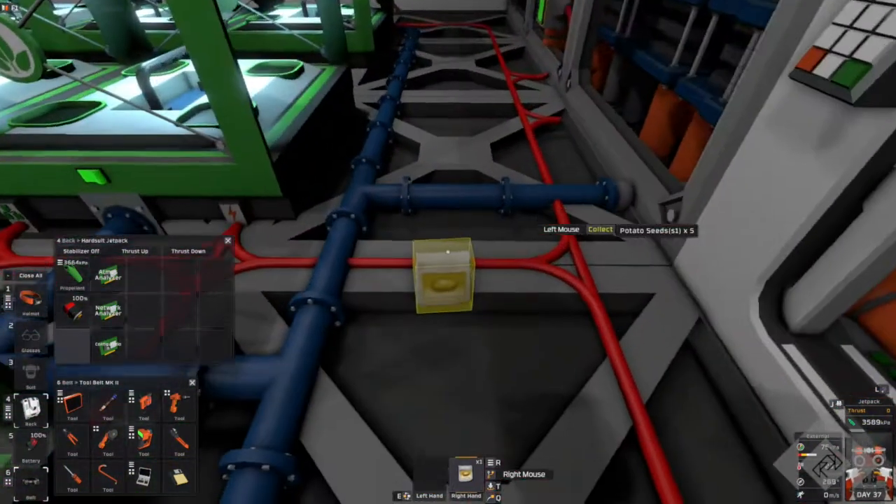
Collect the Potato Seeds x5 from the floor into hand
click(443, 280)
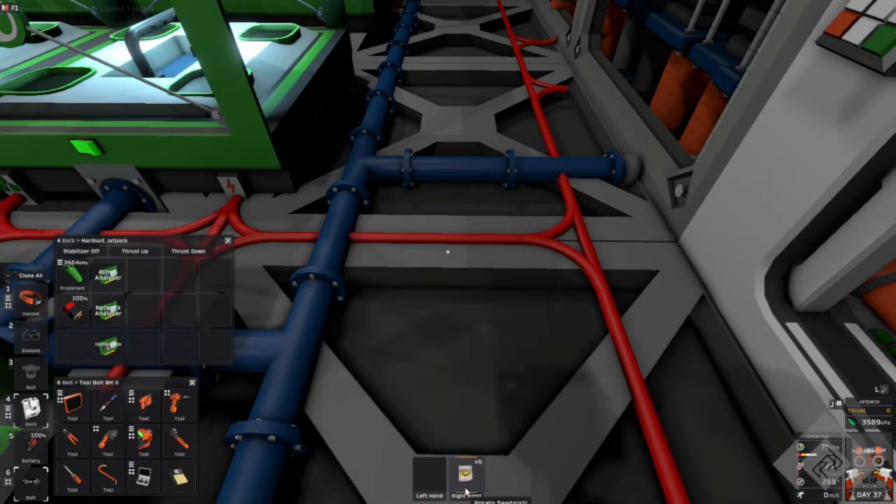
mouse_move(465, 476)
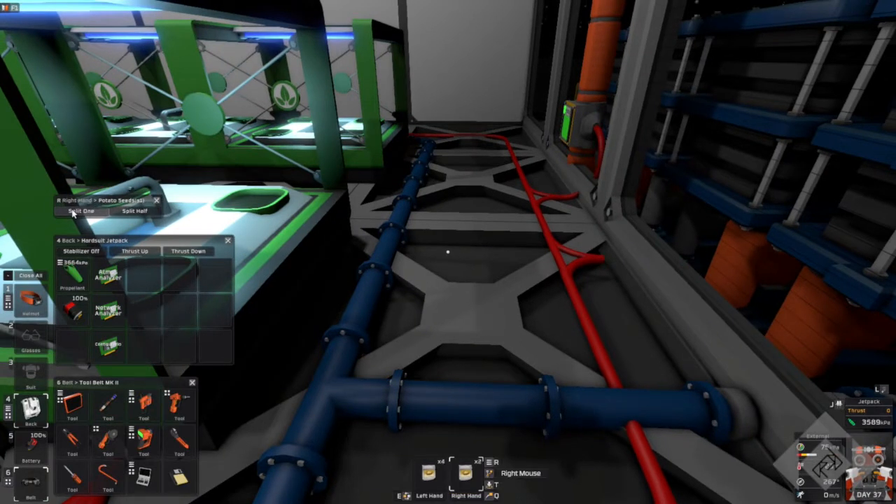
Move along the corridor past the hydroponics trays with the inventory panel open
click(78, 210)
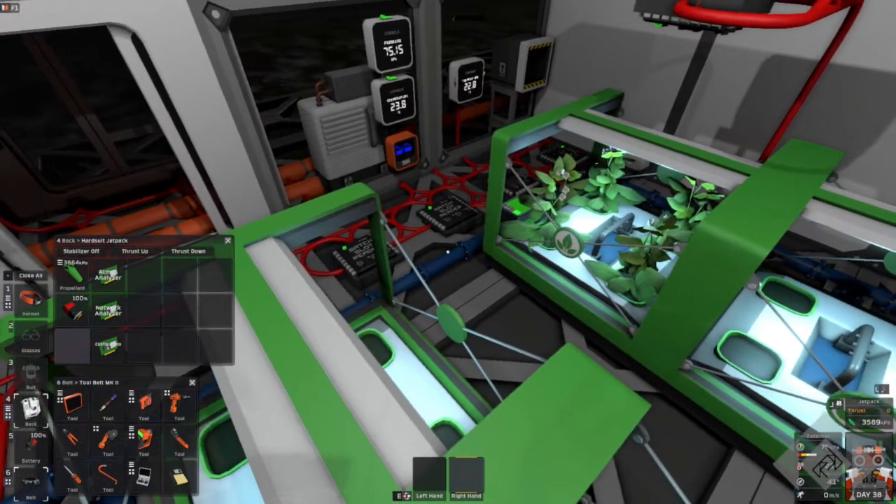
mouse_move(448, 252)
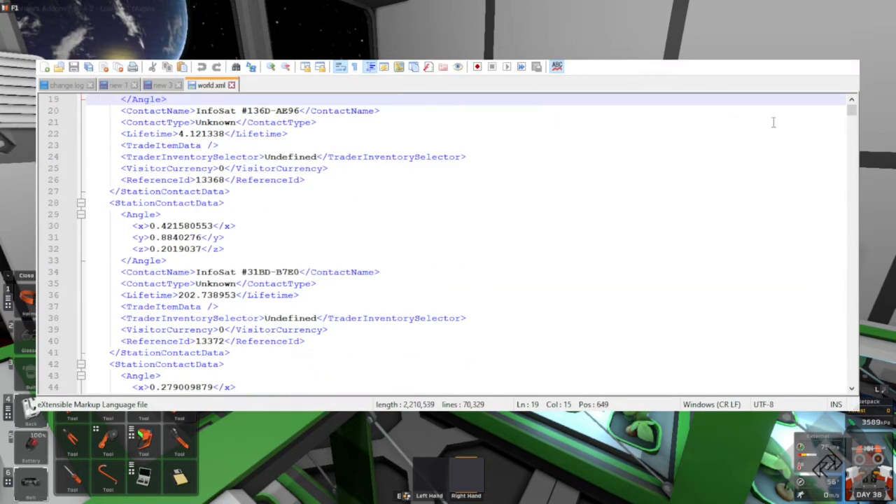
Scroll world.xml past the StructureCompositeWindowIron and StructureFrame entries to the plant data
scroll(down, 3)
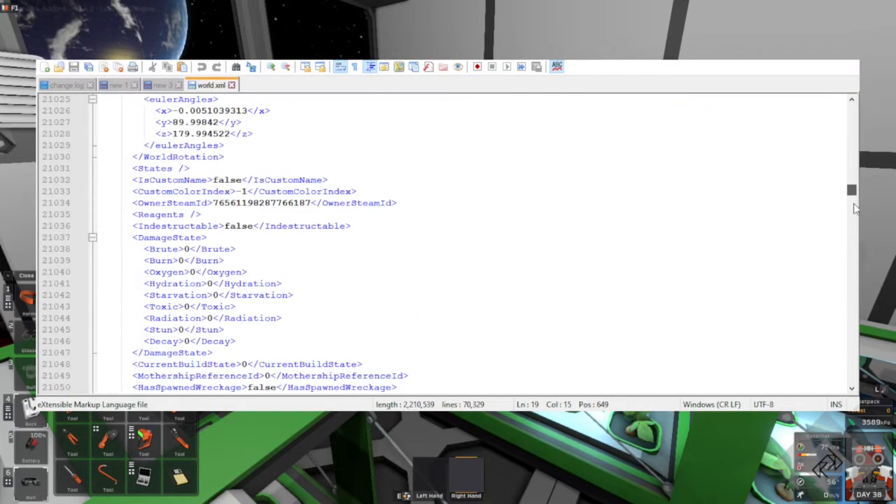
scroll(down, 3)
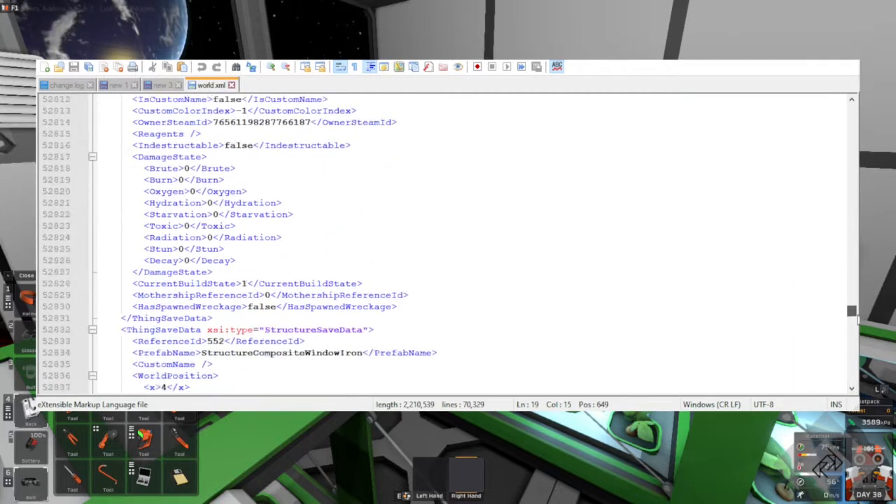
scroll(down, 3)
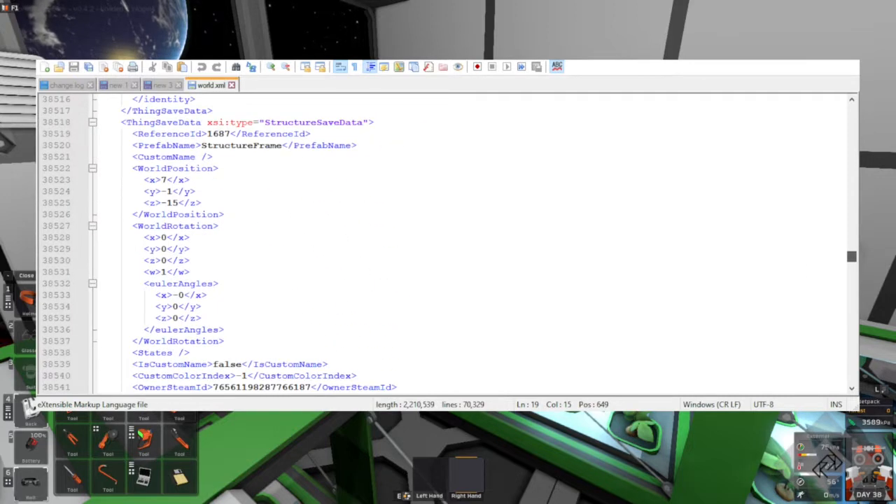
scroll(down, 3)
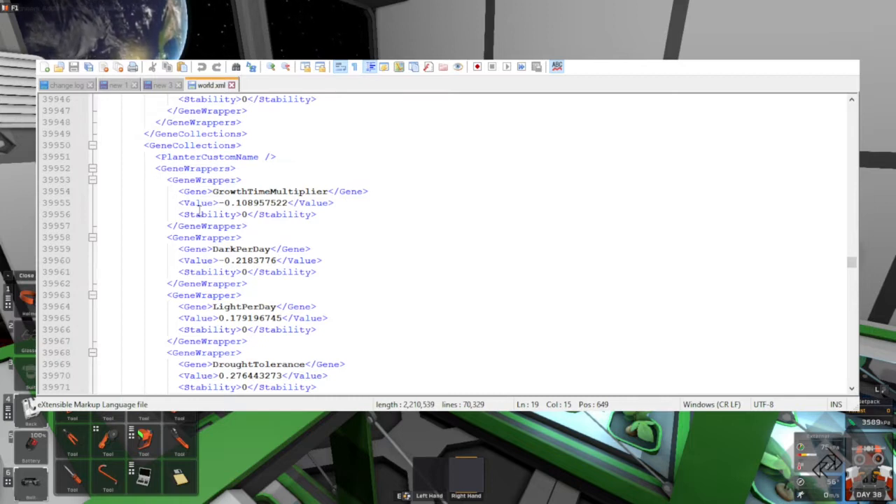
Highlight the DarkPerDay gene, valued -0.2183776, in the planter's gene collection
double_click(268, 190)
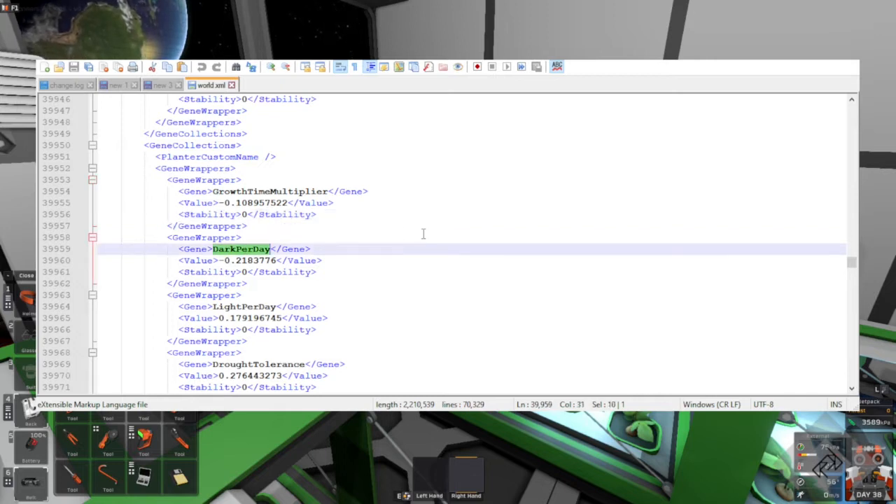
Highlight the LightPerDay gene name, valued 0.179196745, in the planter's gene list
double_click(243, 307)
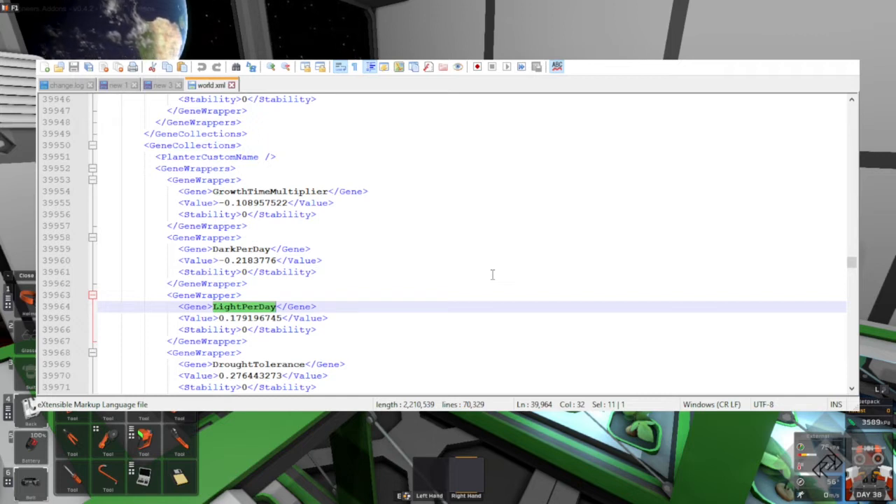
Move past WaterUsage and the resistance genes and highlight GasProduction at -0.05978612
scroll(down, 3)
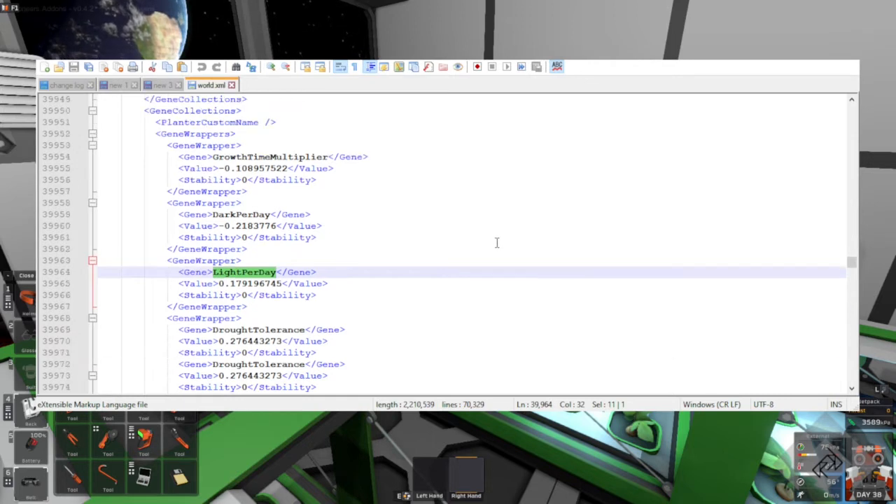
scroll(down, 3)
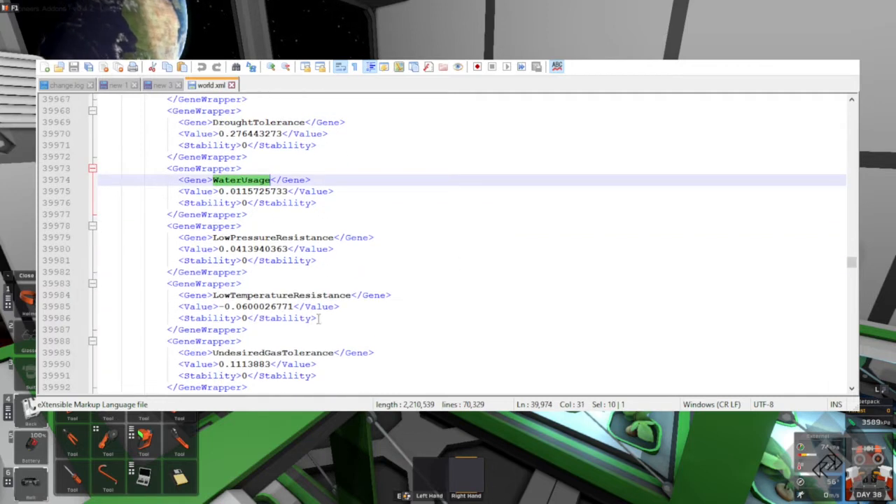
scroll(down, 3)
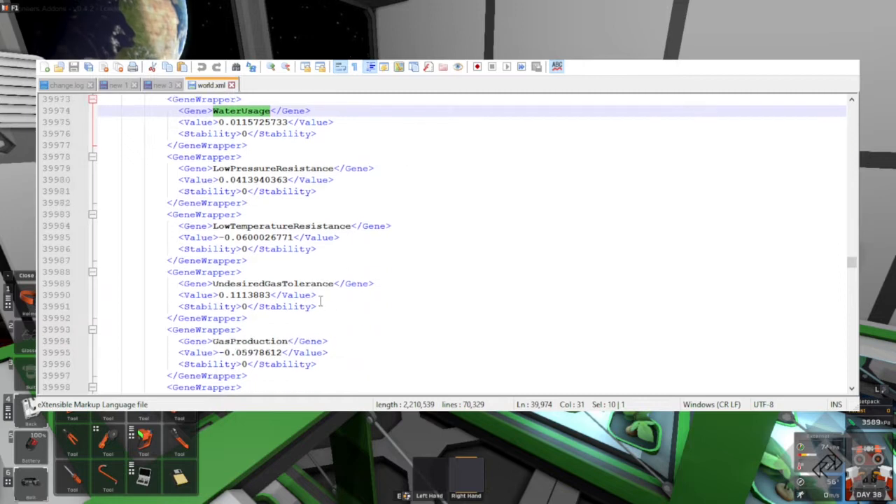
scroll(down, 3)
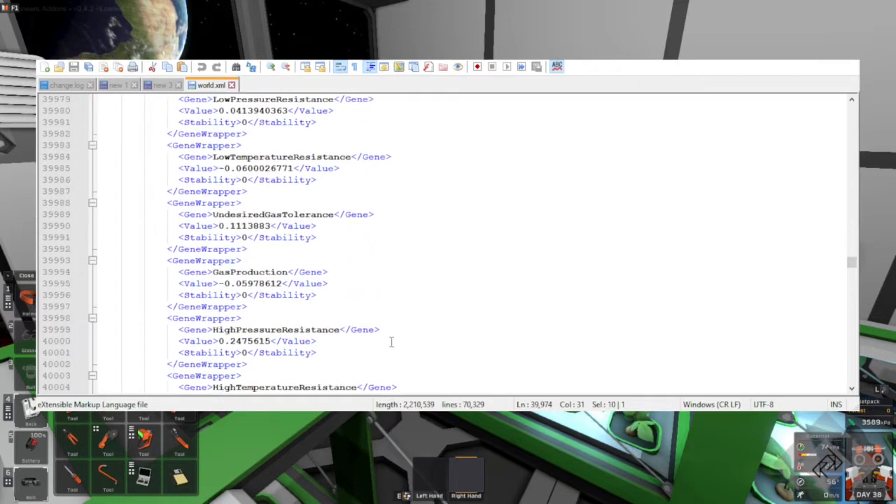
double_click(273, 179)
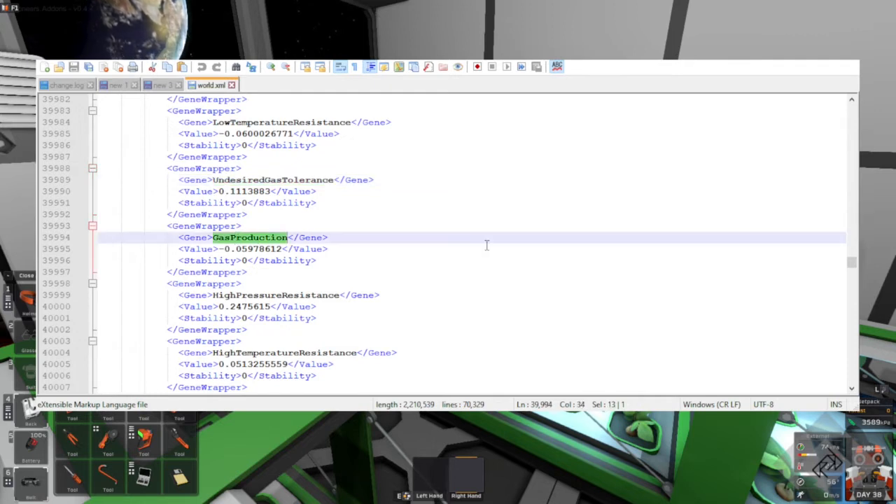
scroll(down, 3)
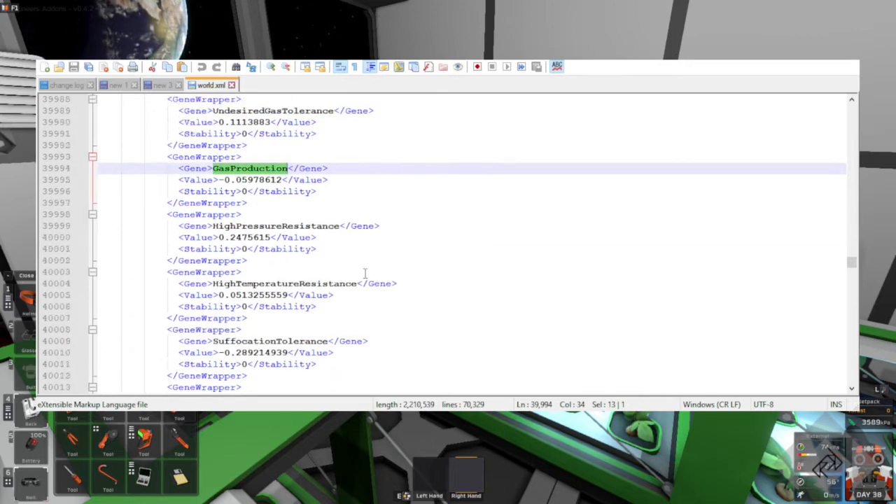
scroll(down, 3)
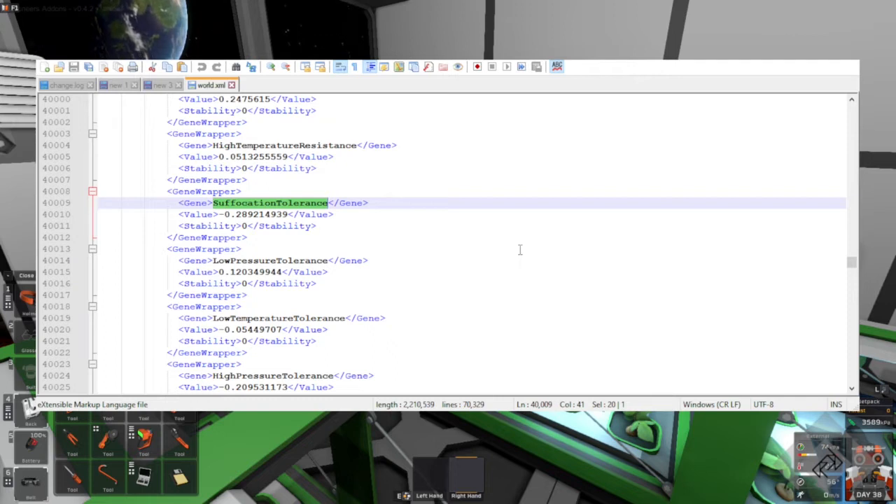
scroll(down, 3)
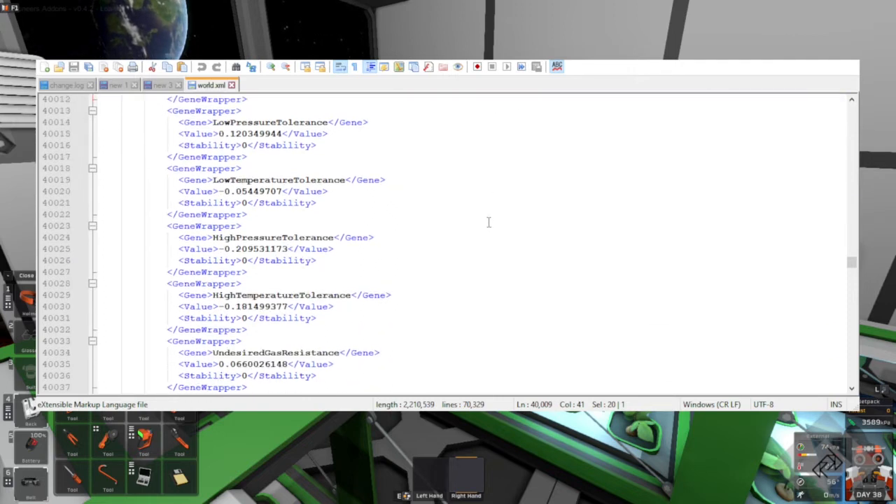
scroll(down, 3)
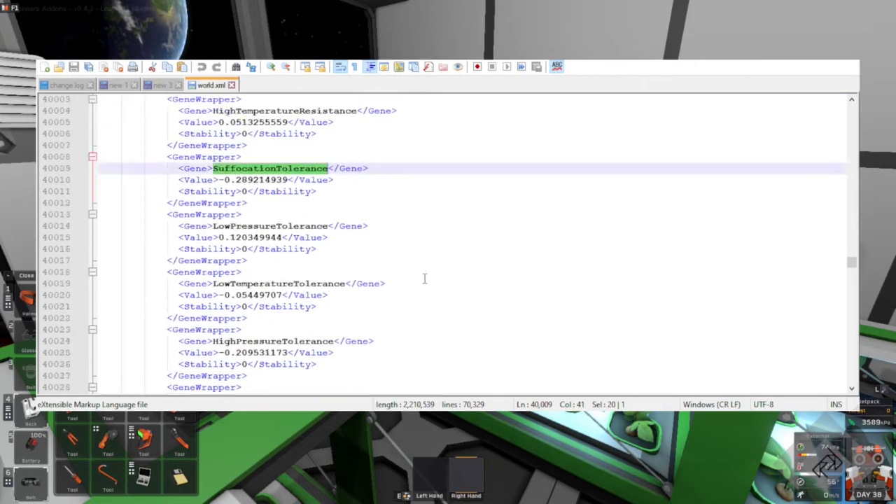
scroll(down, 3)
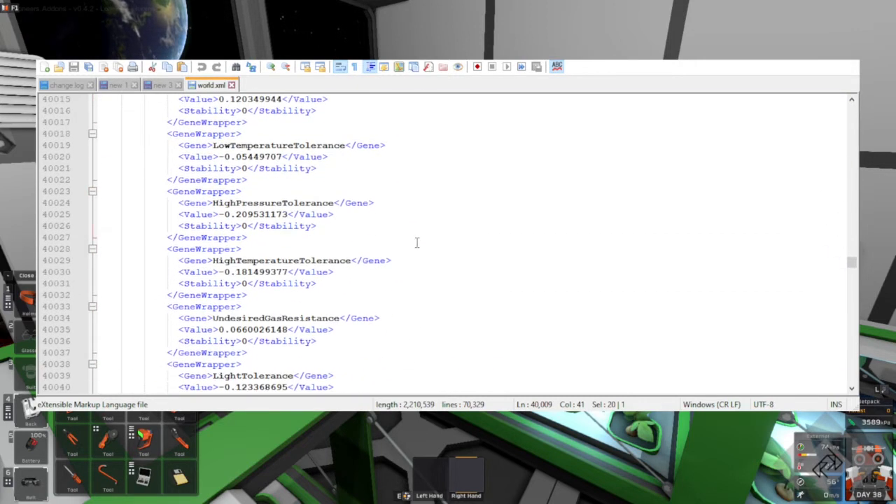
scroll(down, 3)
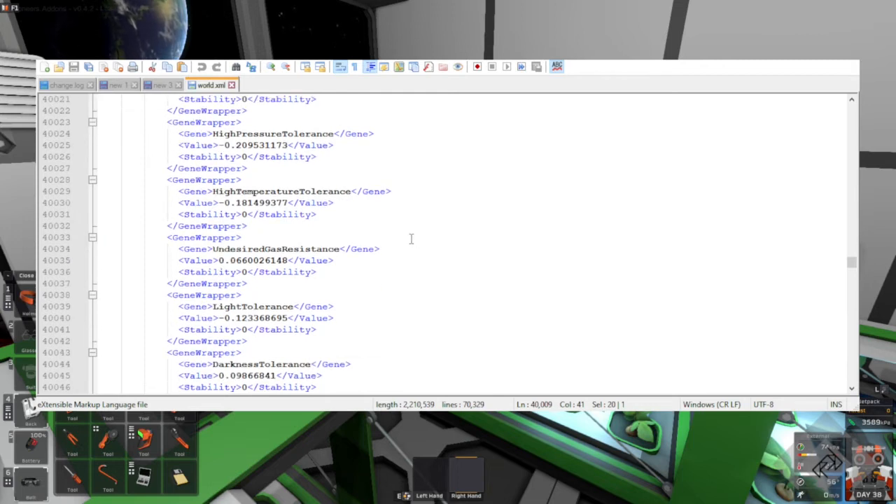
double_click(275, 250)
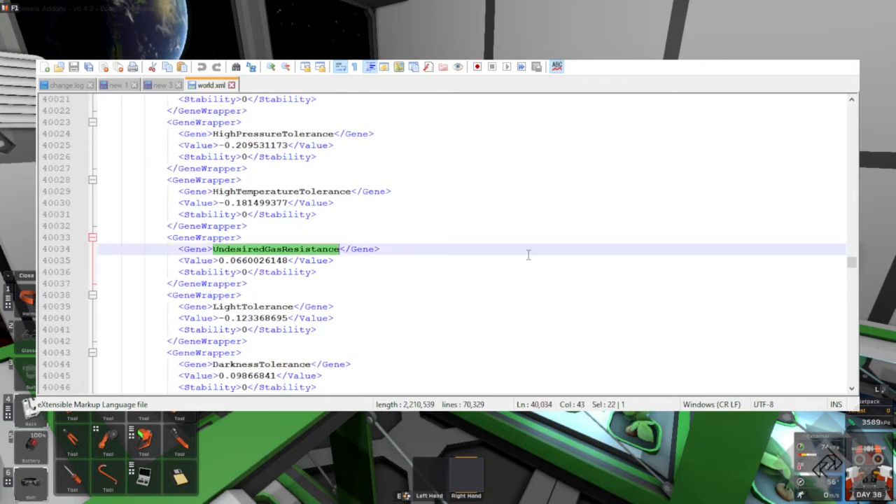
scroll(down, 3)
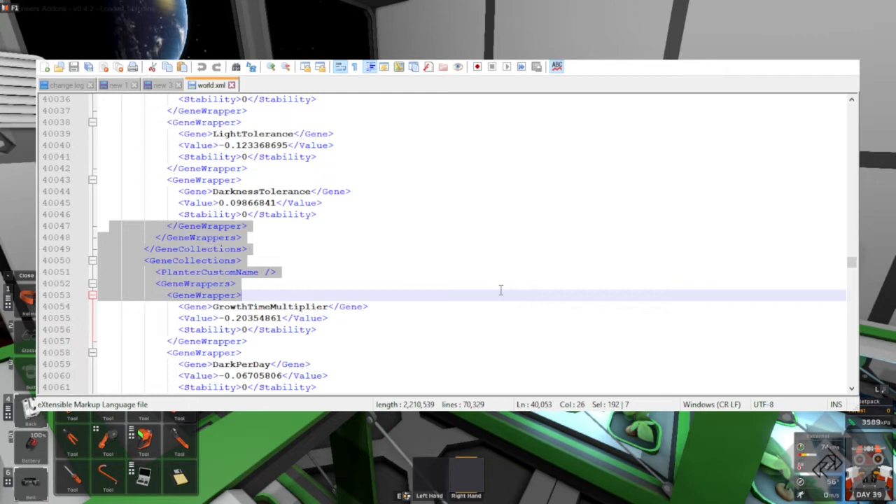
mouse_move(380, 273)
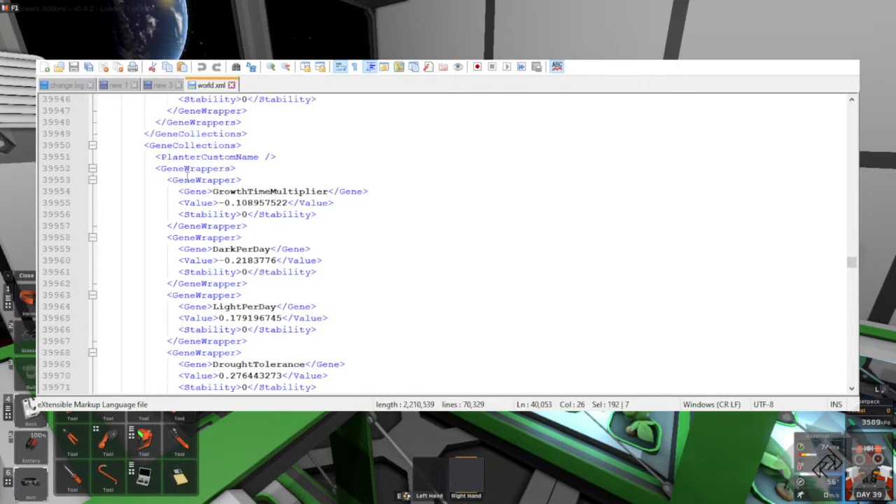
mouse_move(137, 147)
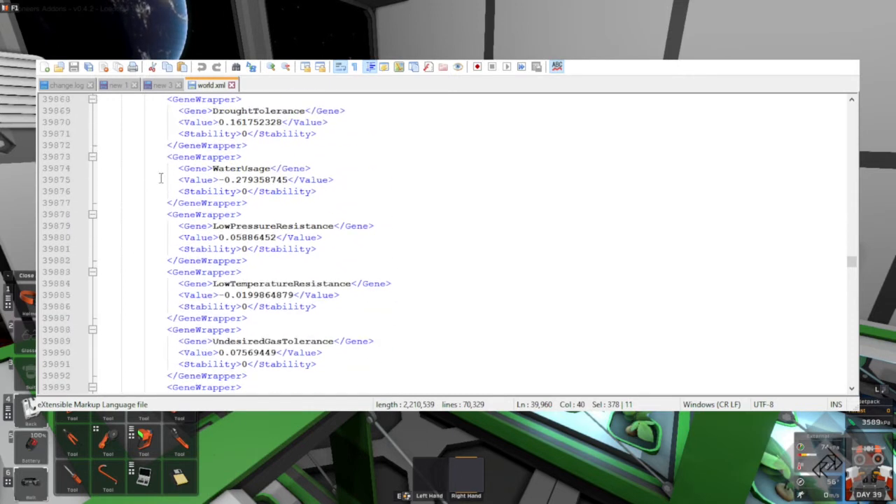
scroll(down, 3)
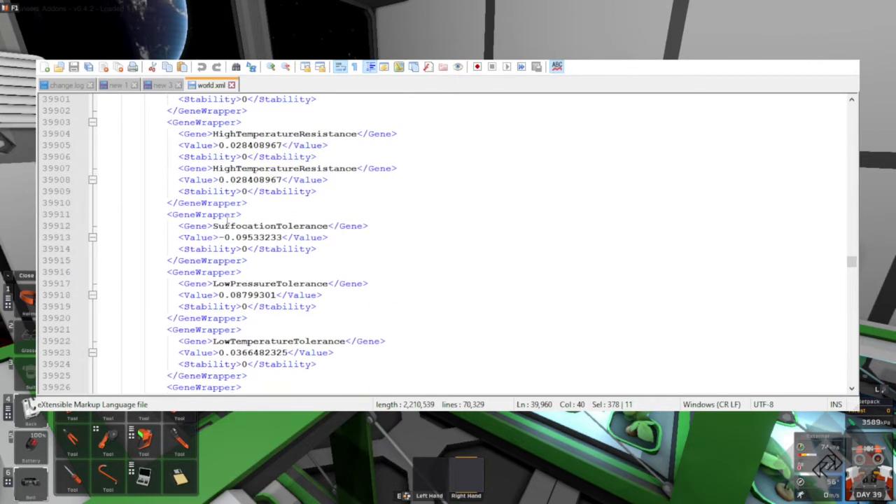
scroll(down, 3)
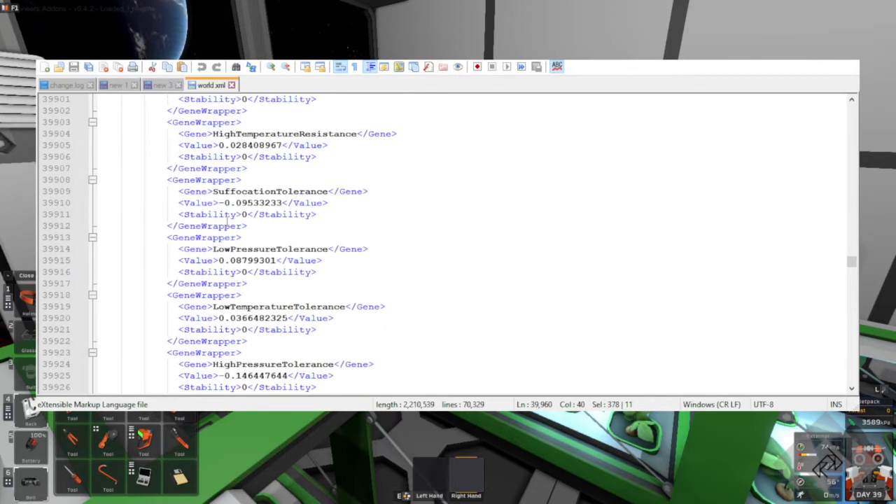
scroll(down, 3)
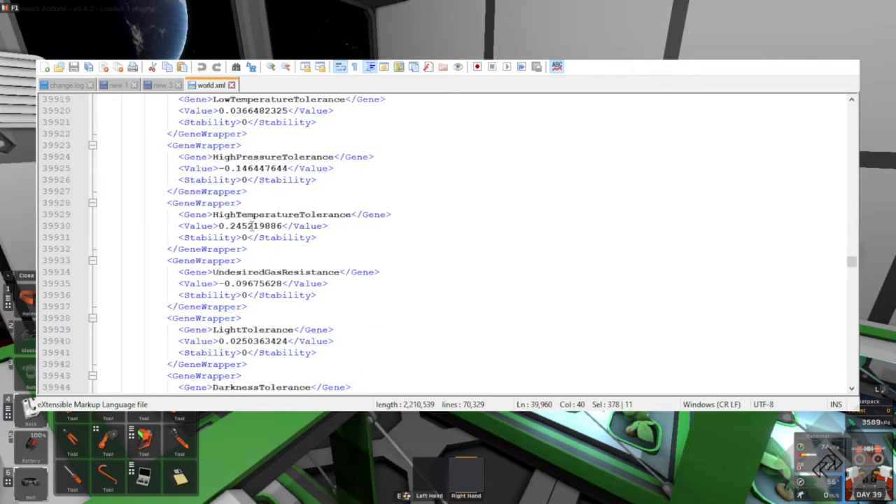
scroll(down, 3)
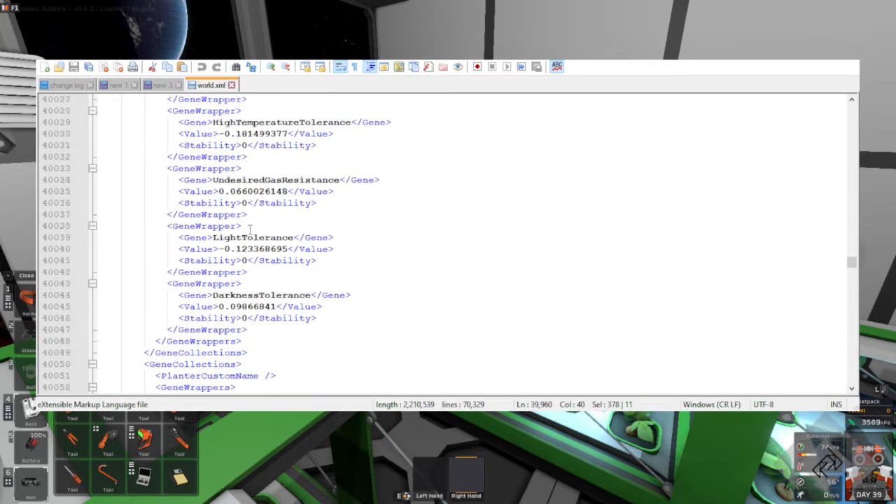
scroll(down, 3)
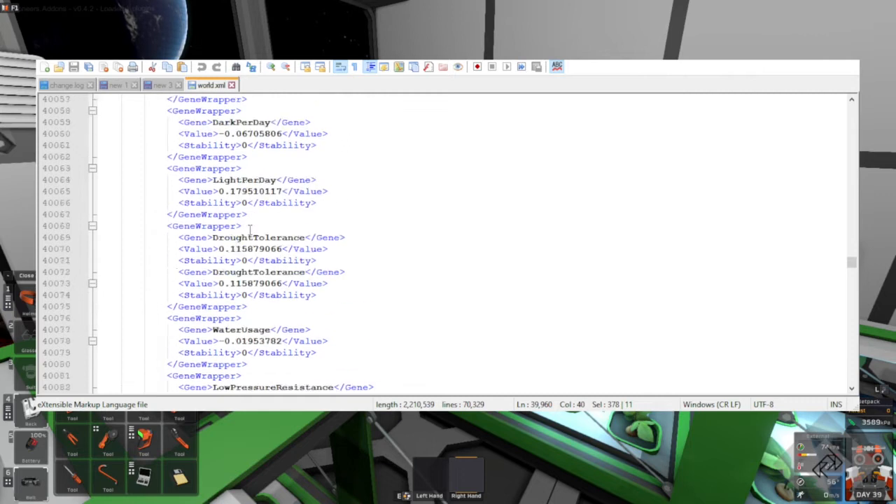
scroll(down, 3)
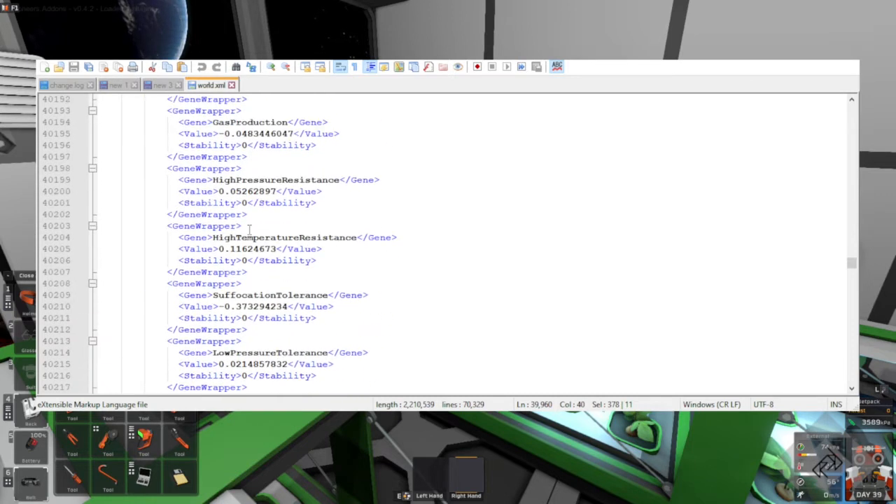
scroll(down, 3)
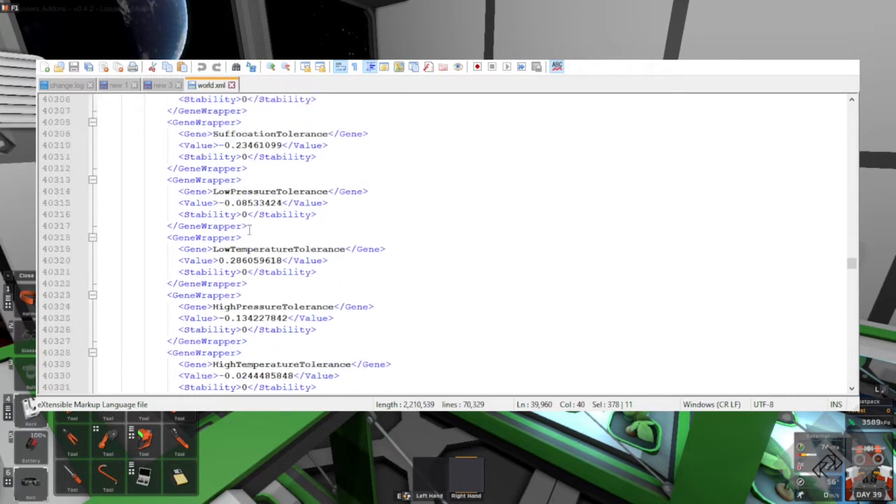
scroll(down, 3)
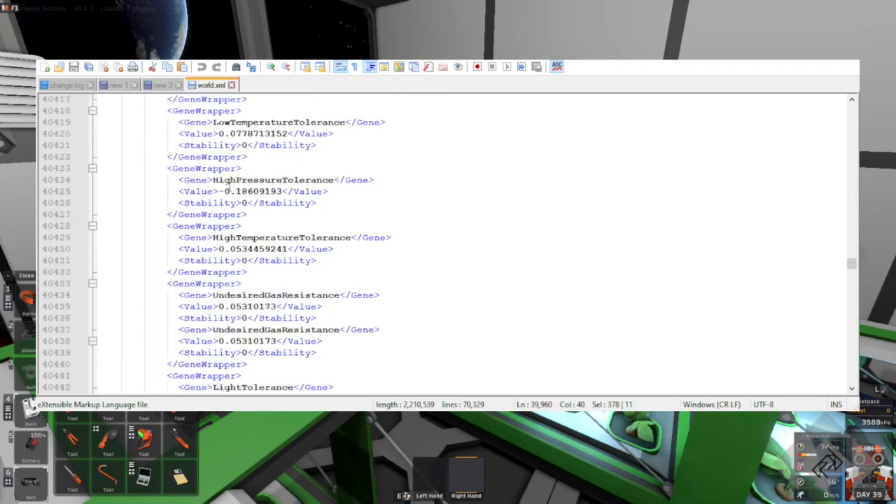
scroll(down, 3)
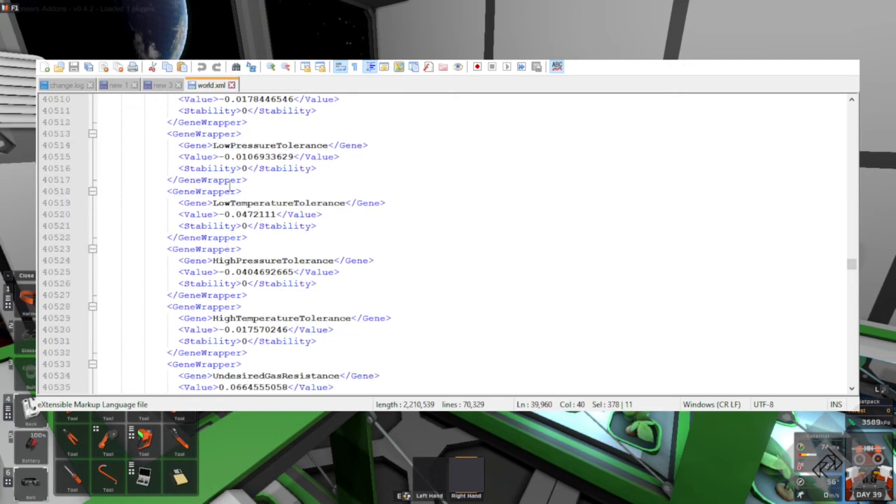
scroll(down, 3)
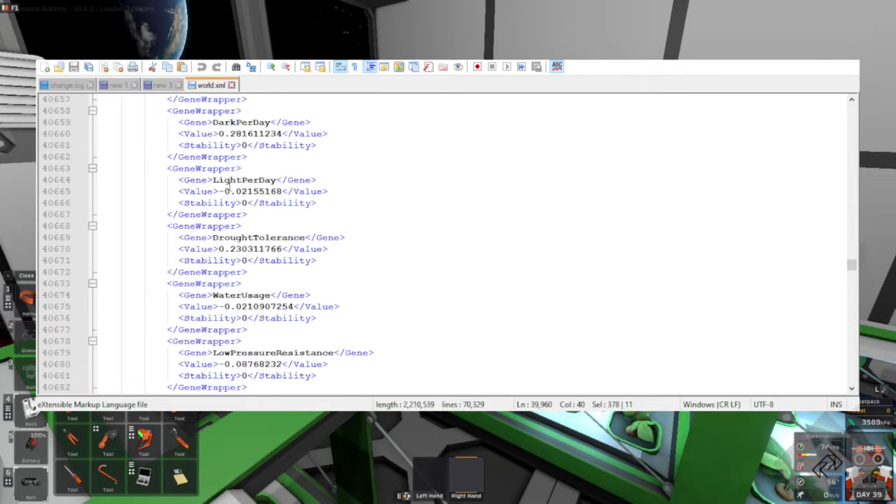
scroll(down, 3)
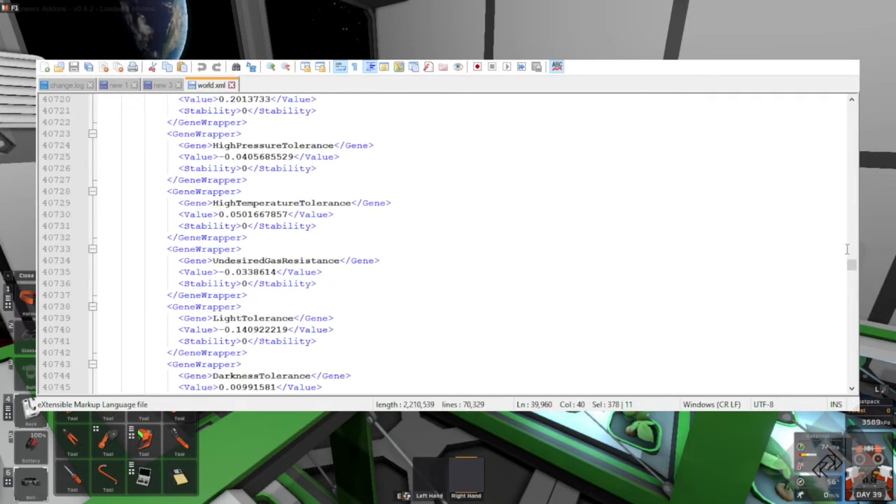
scroll(down, 3)
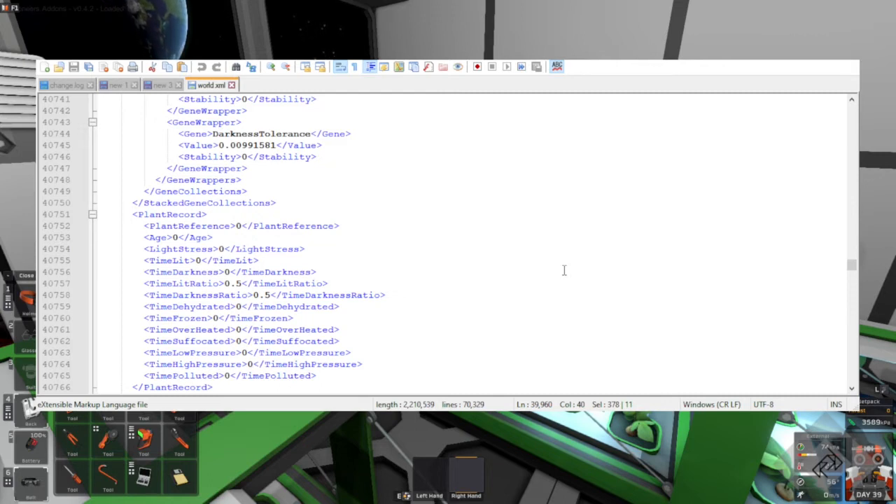
Scroll down past the GeneCollections toward the PlantRecord block and AggregateStates
scroll(down, 3)
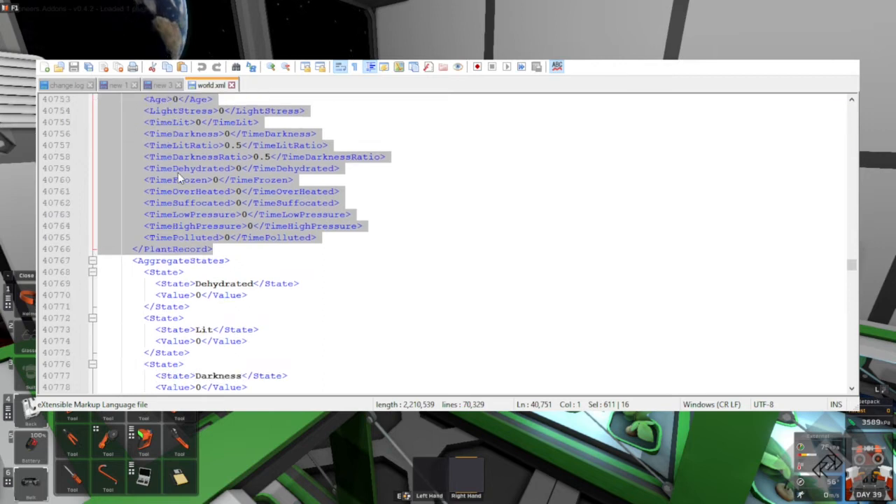
scroll(down, 3)
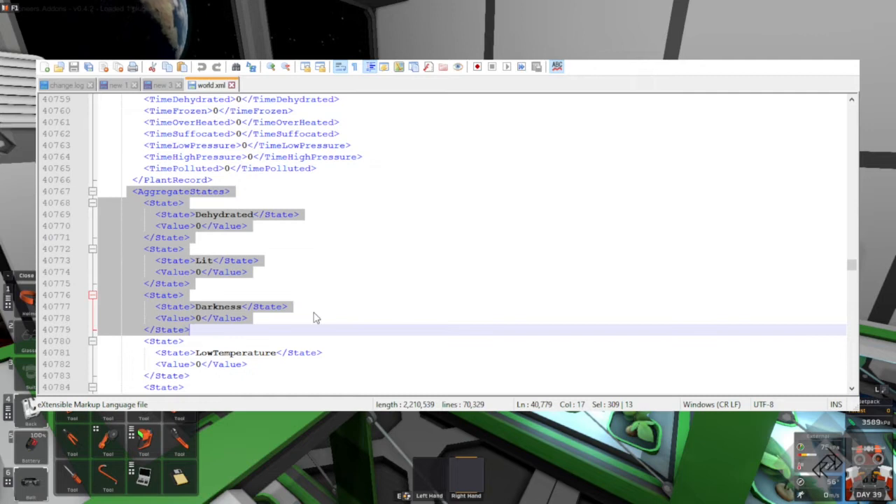
mouse_move(301, 285)
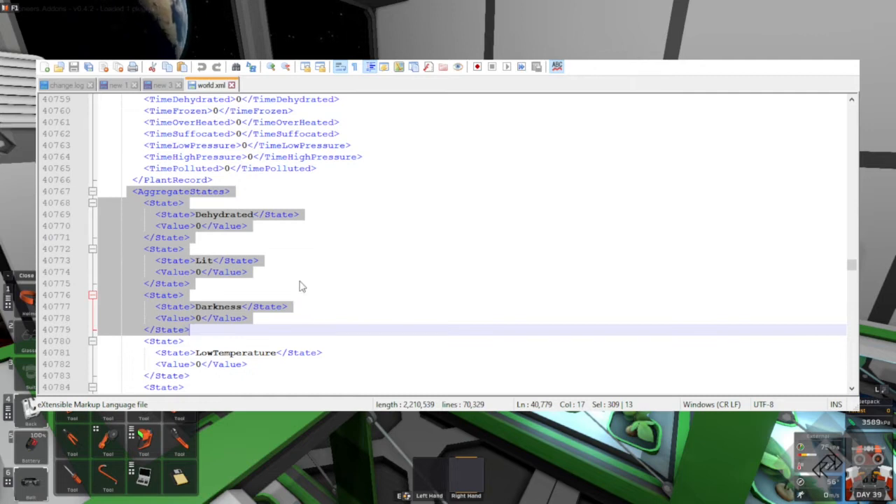
scroll(down, 3)
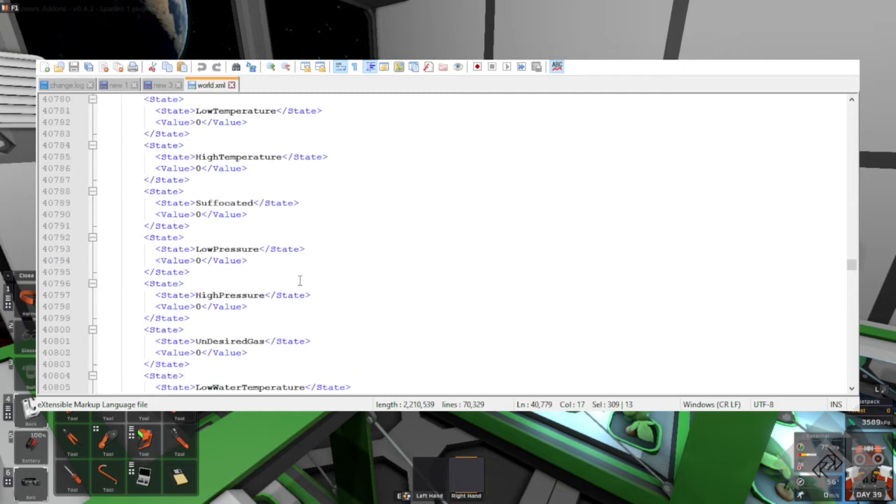
scroll(up, 3)
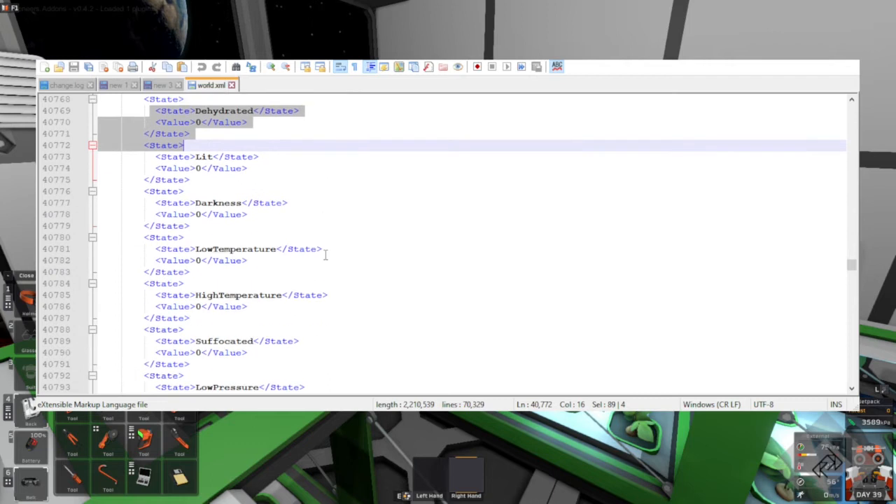
scroll(down, 3)
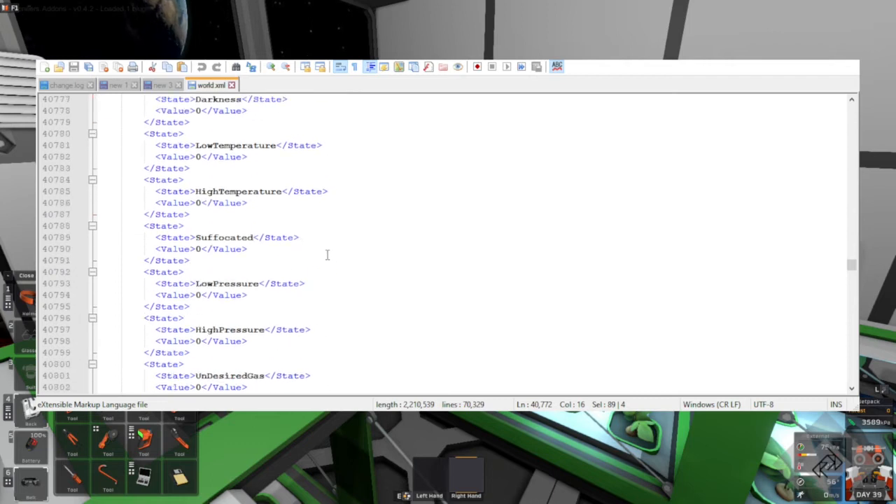
scroll(down, 3)
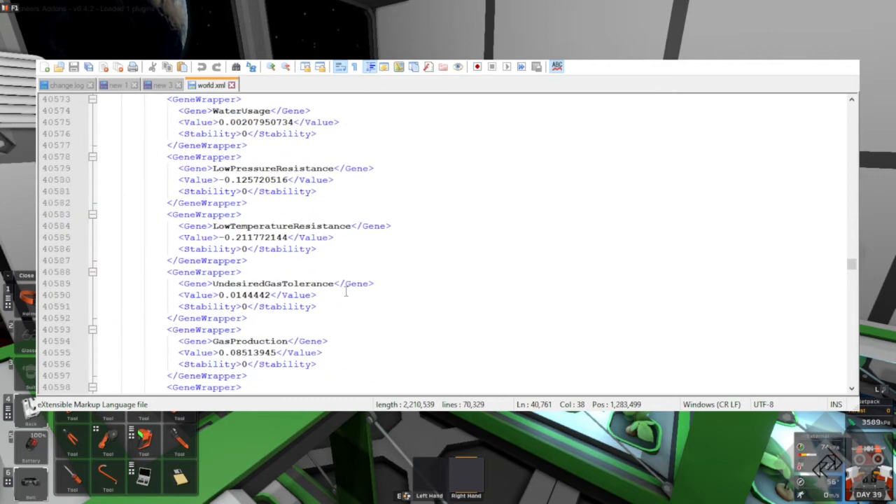
scroll(down, 3)
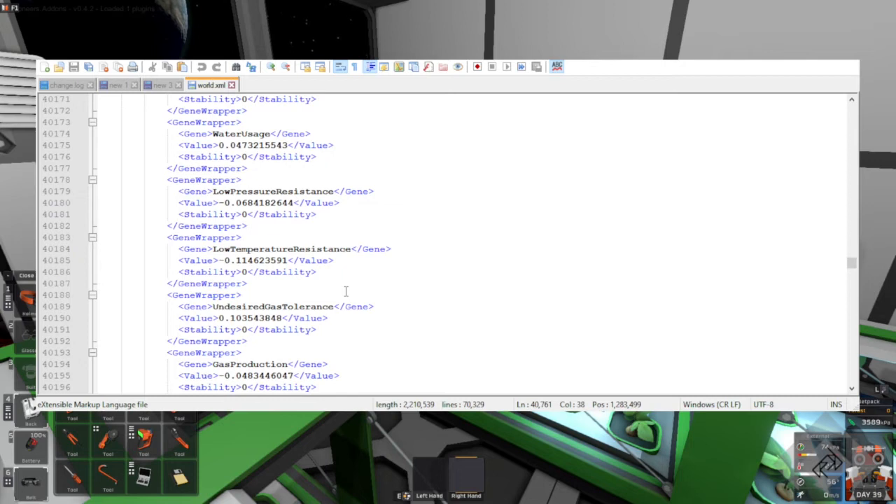
scroll(down, 3)
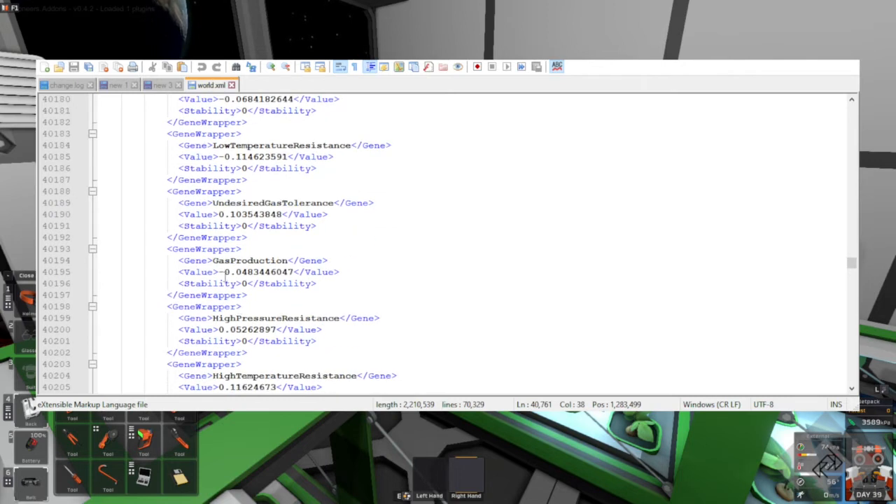
drag(218, 271, 339, 271)
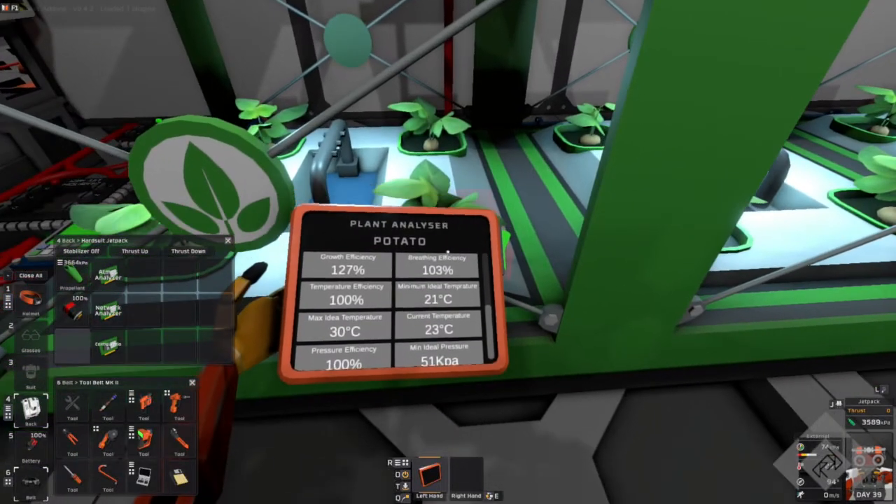
Scroll through the potato's readings on the Plant Analyser display in the hydroponics tray
scroll(down, 3)
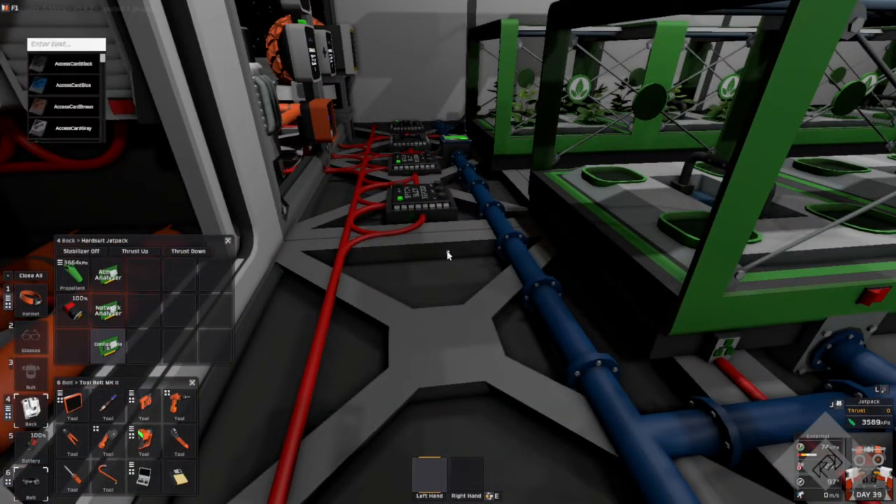
Enter 'tray' in the spawn search field before looking at the floor junctions
text(tray)
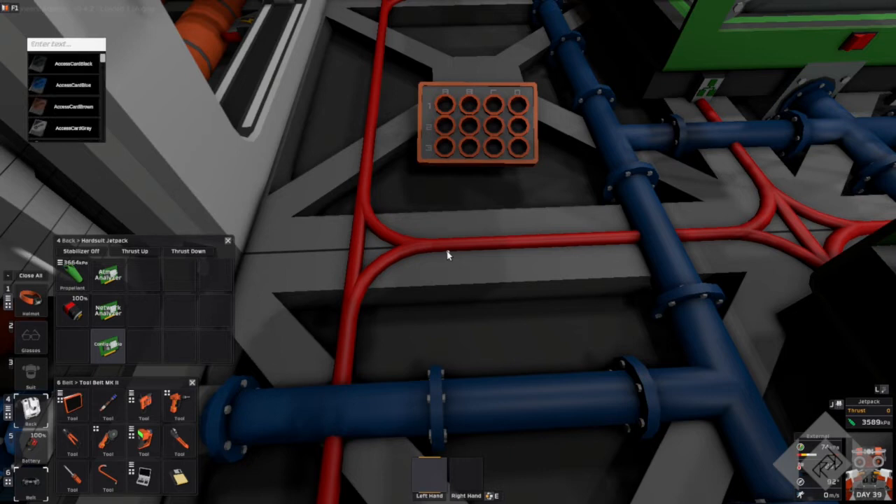
Enter 'potat' in the spawn search while approaching the hydroponics stations
text(potat)
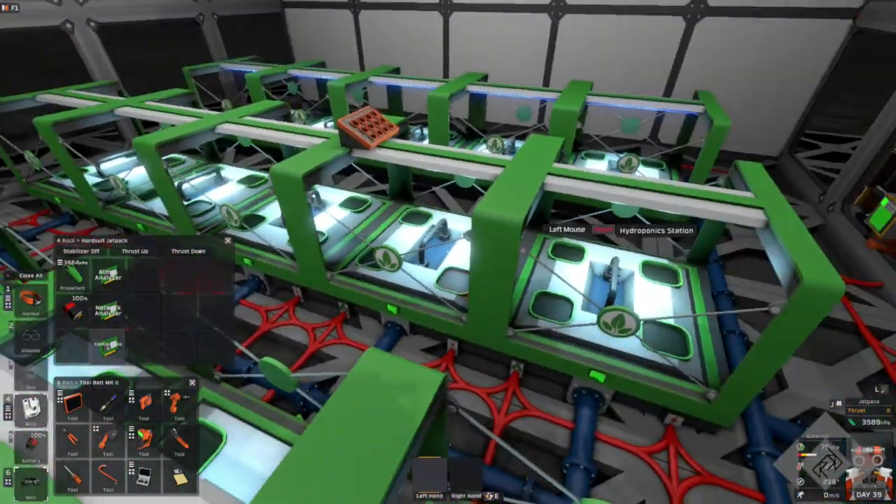
mouse_move(448, 252)
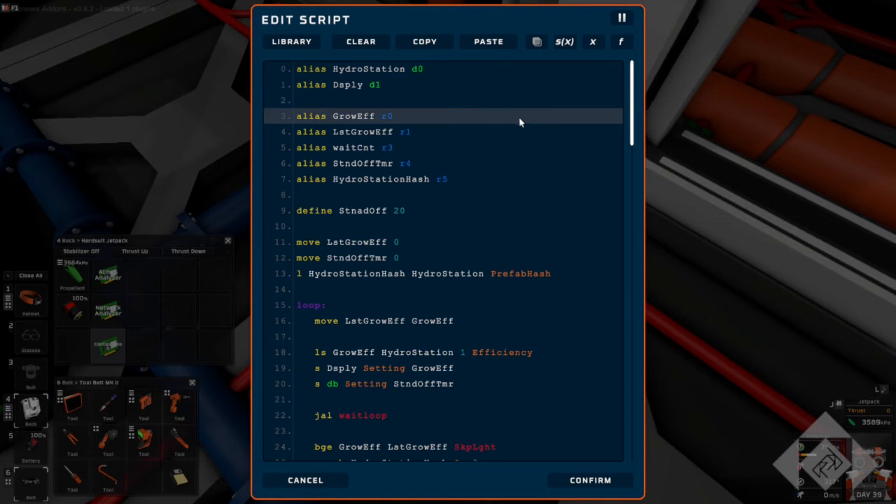
scroll(down, 3)
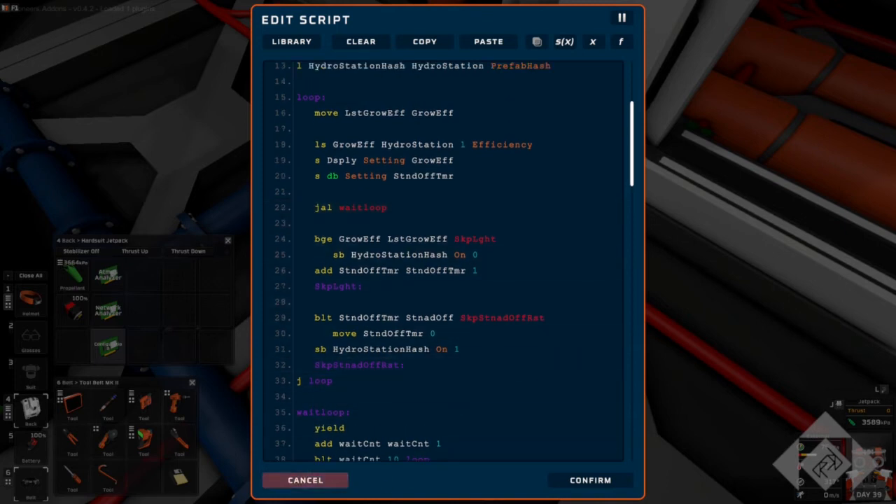
click(305, 479)
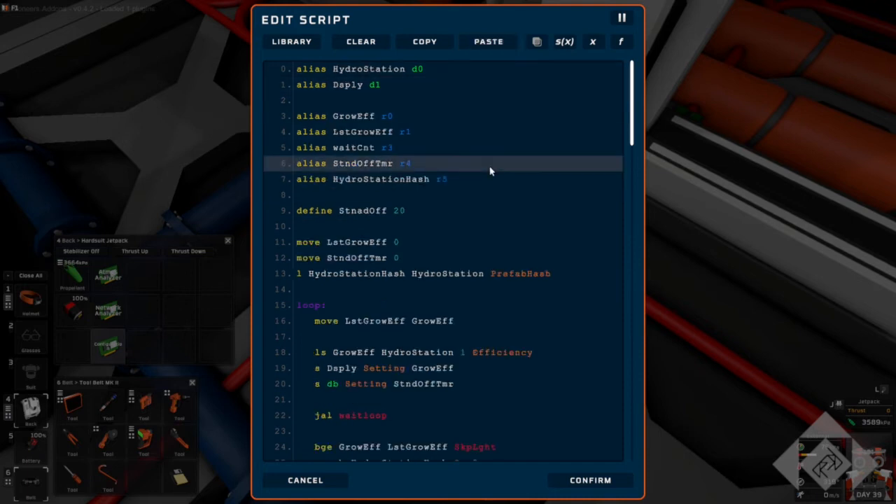
click(428, 115)
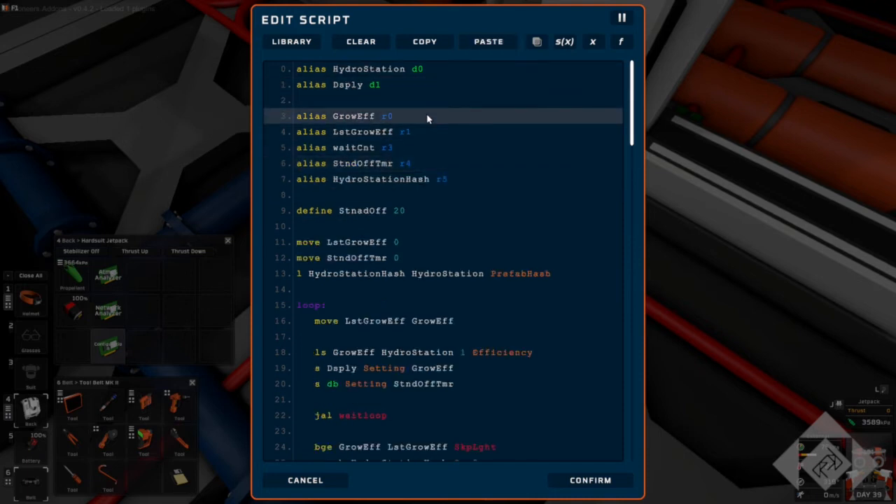
click(459, 179)
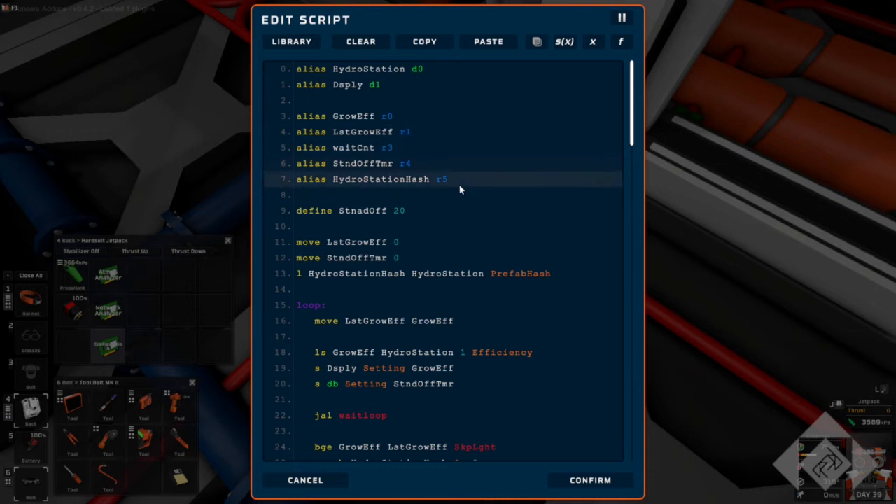
scroll(down, 3)
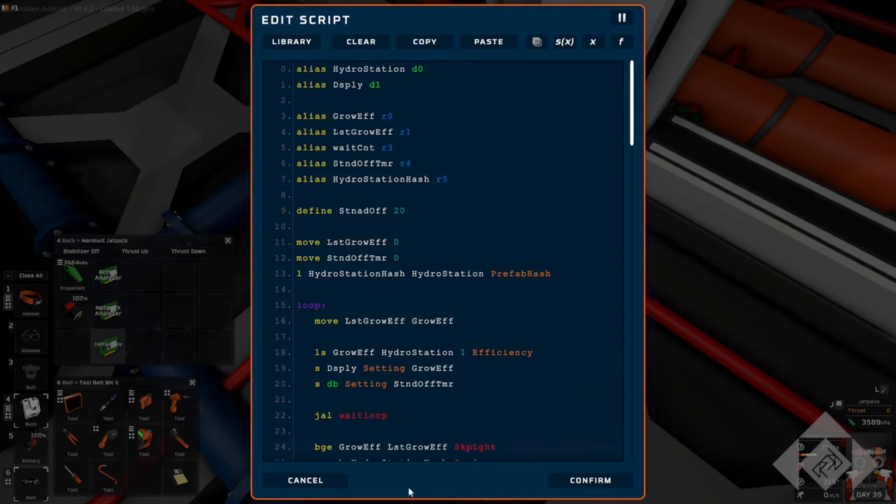
click(305, 480)
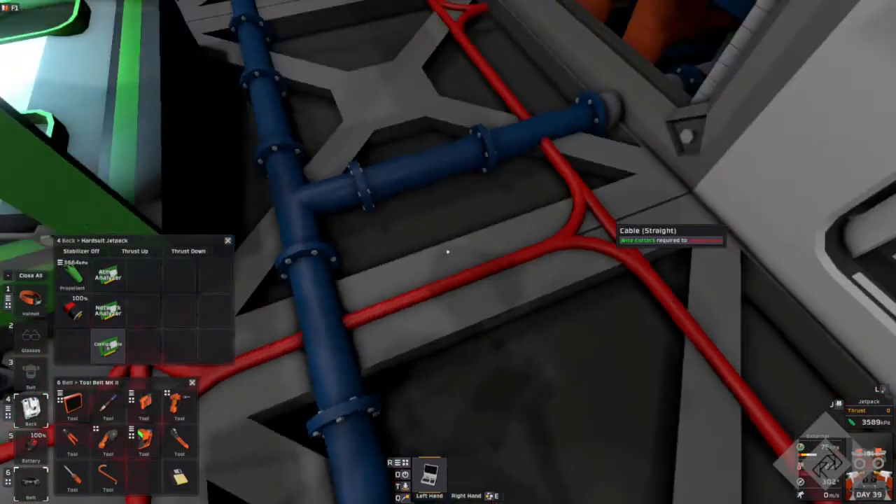
mouse_move(449, 253)
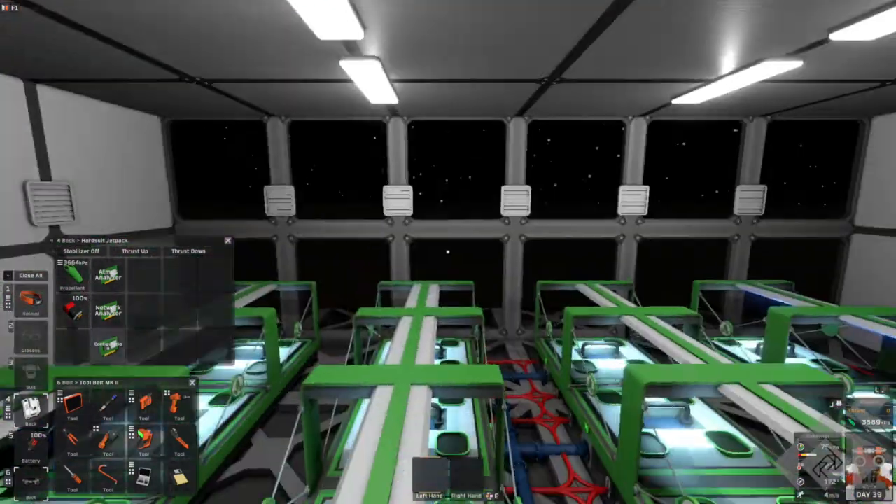
mouse_move(448, 253)
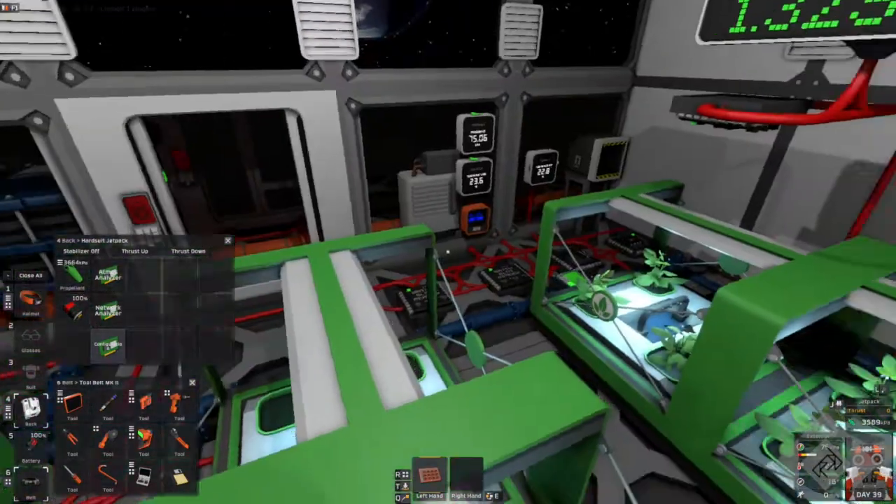